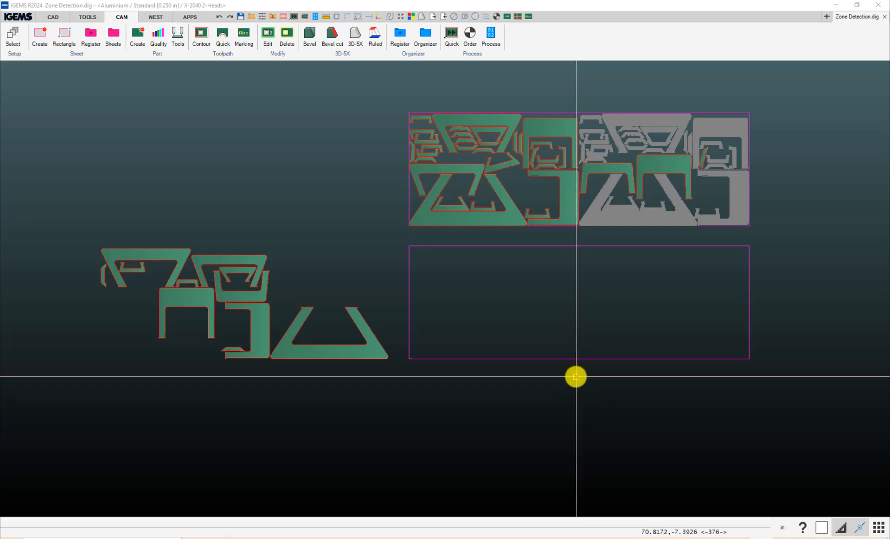
{"action": "mouse_move", "coordinate": [462, 342]}
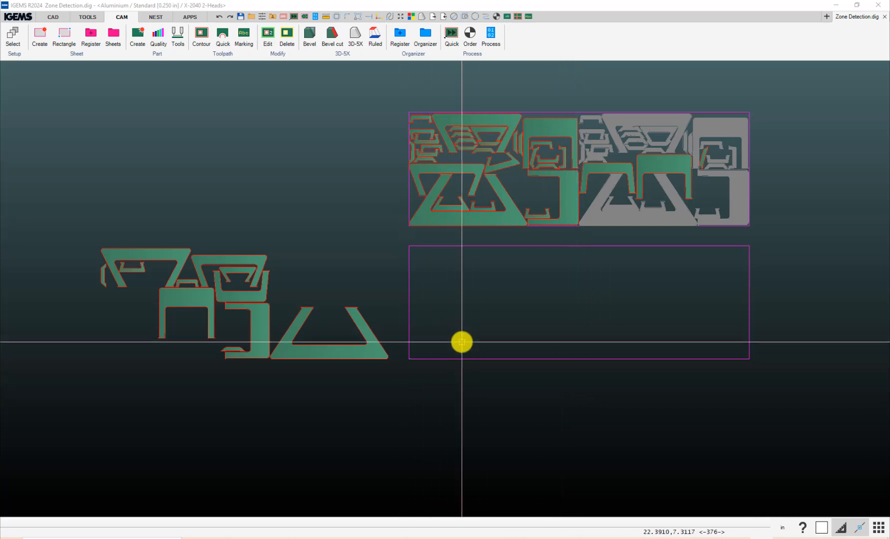
{"action": "mouse_move", "coordinate": [489, 314]}
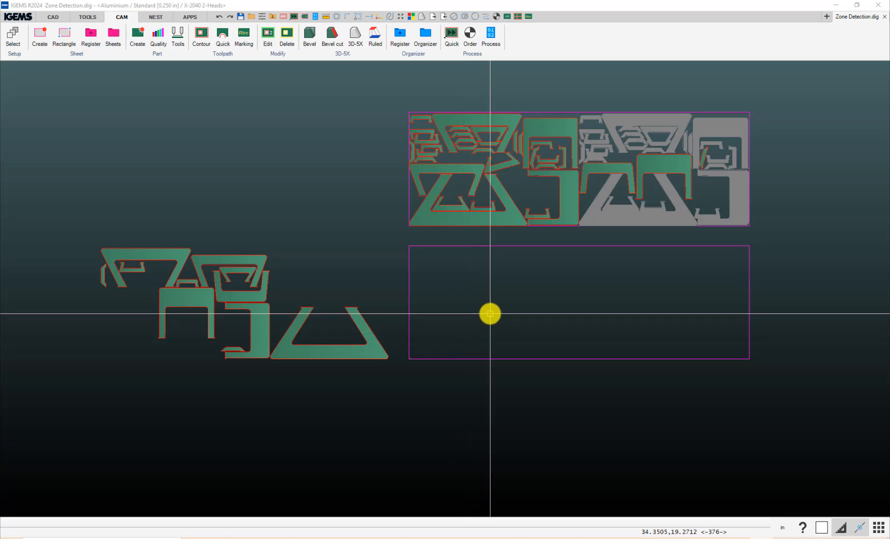
{"action": "mouse_move", "coordinate": [344, 299]}
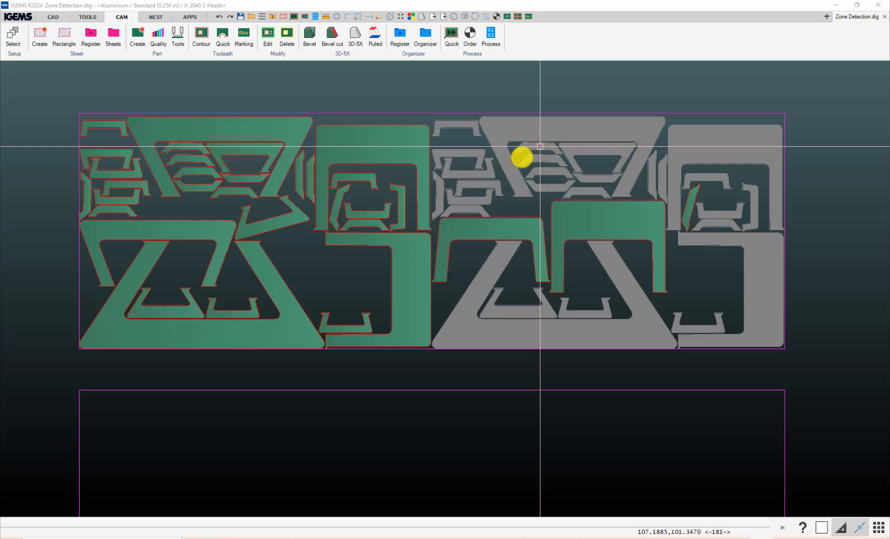
{"action": "mouse_move", "coordinate": [509, 256]}
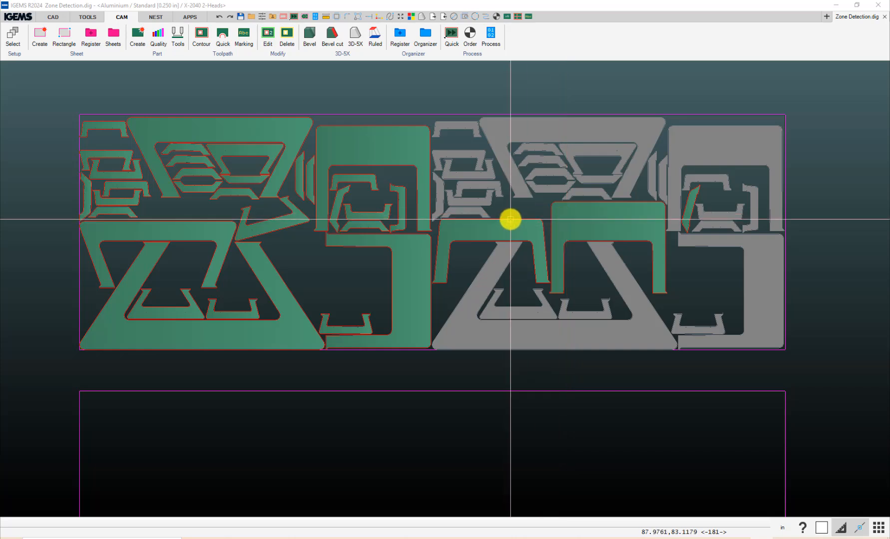
{"action": "mouse_move", "coordinate": [475, 222]}
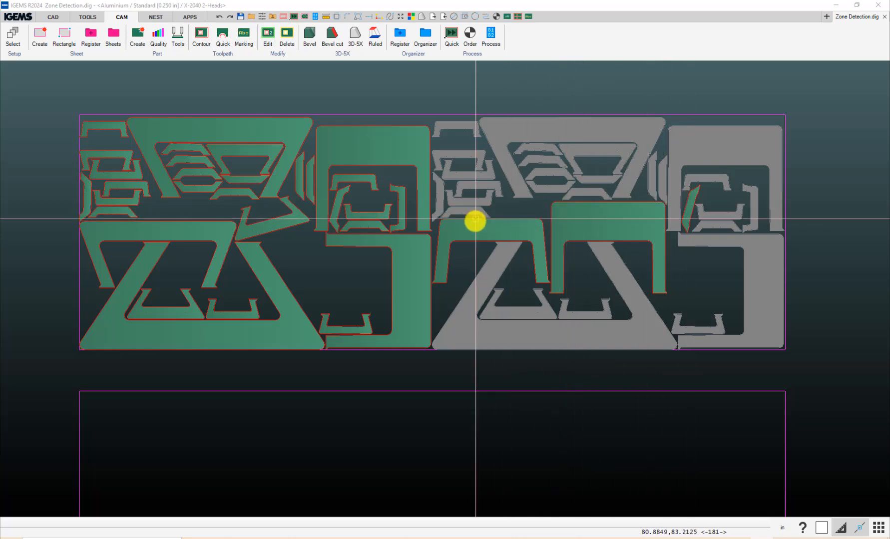
{"action": "mouse_move", "coordinate": [695, 211]}
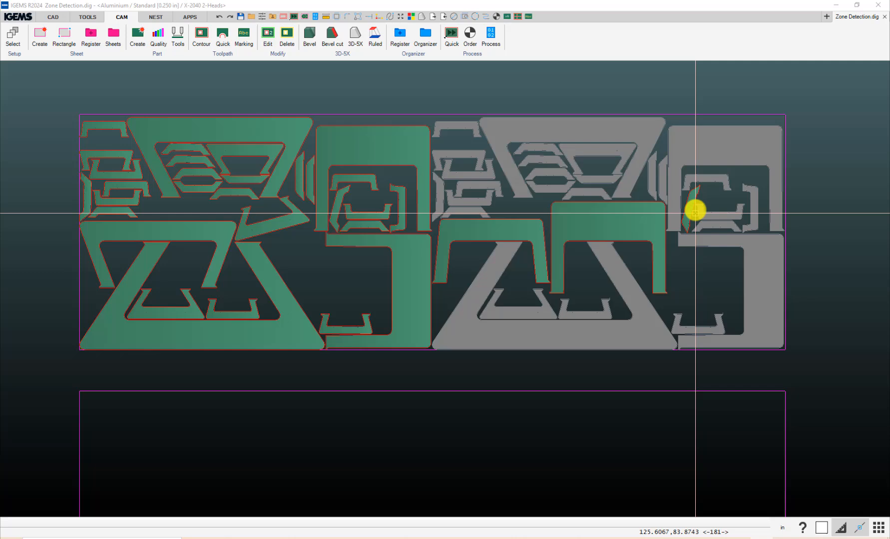
{"action": "mouse_move", "coordinate": [698, 188]}
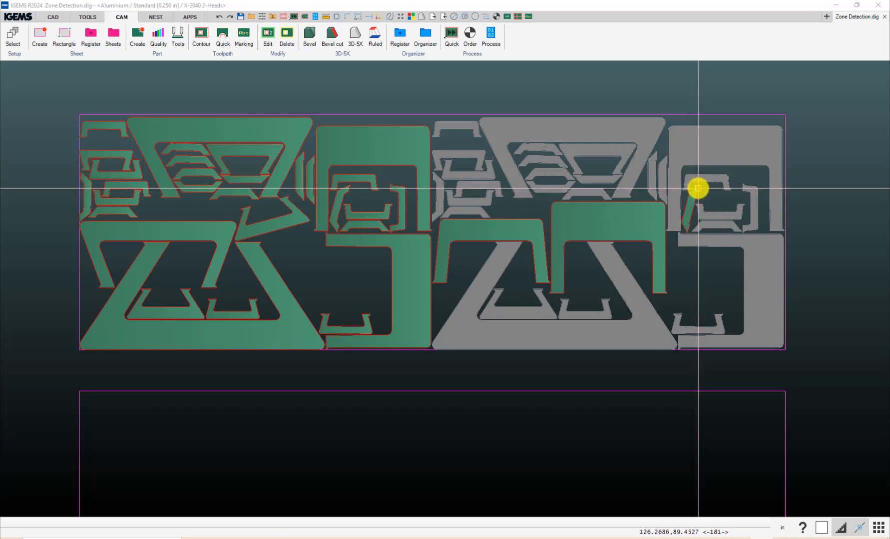
{"action": "mouse_move", "coordinate": [693, 200]}
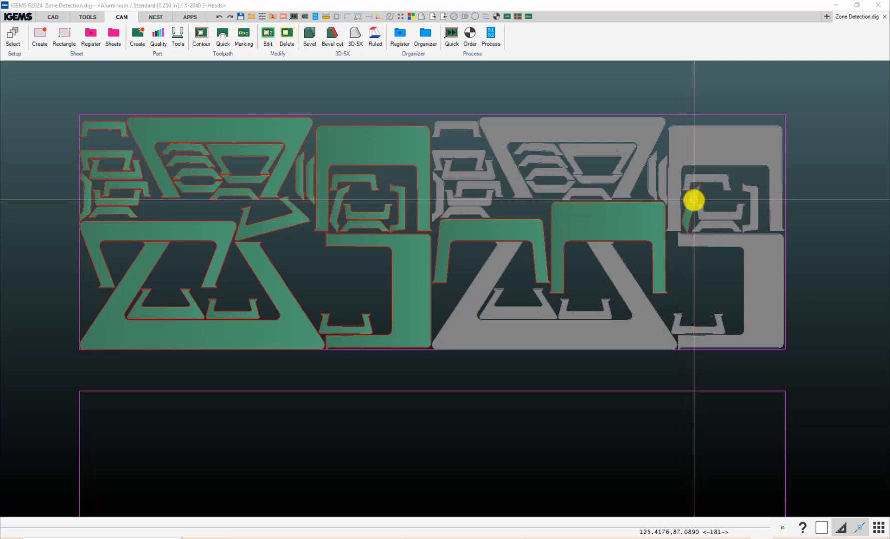
{"action": "mouse_move", "coordinate": [686, 211]}
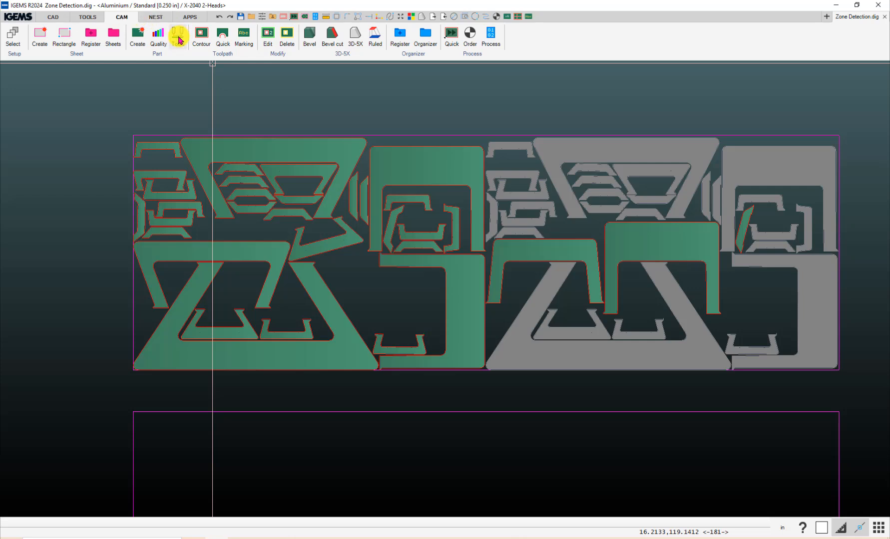
- Review each part's head number in the tool setup, then close it
{"action": "left_click", "coordinate": [178, 35]}
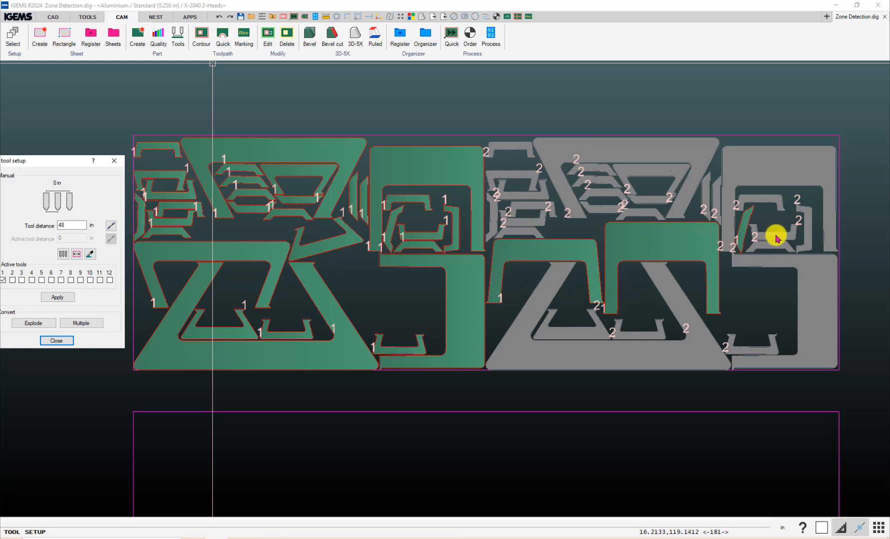
{"action": "mouse_move", "coordinate": [740, 247]}
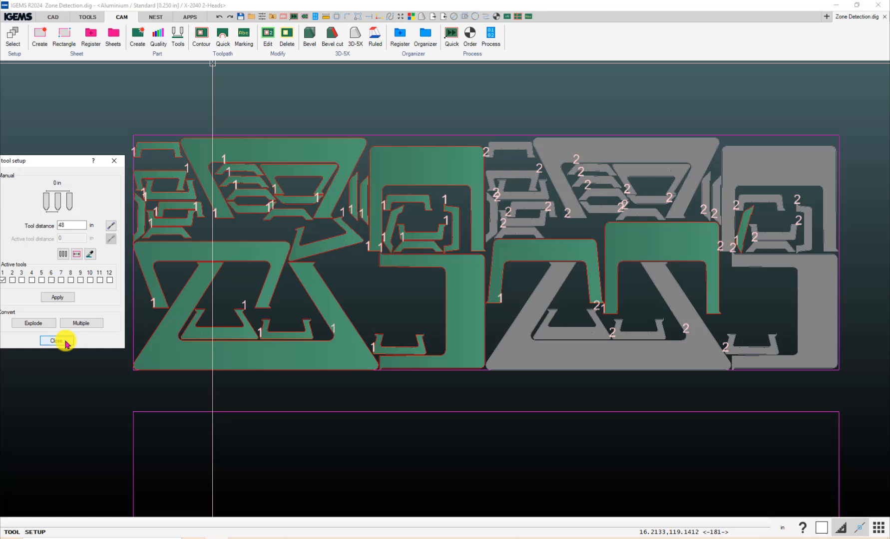
{"action": "left_click", "coordinate": [53, 345]}
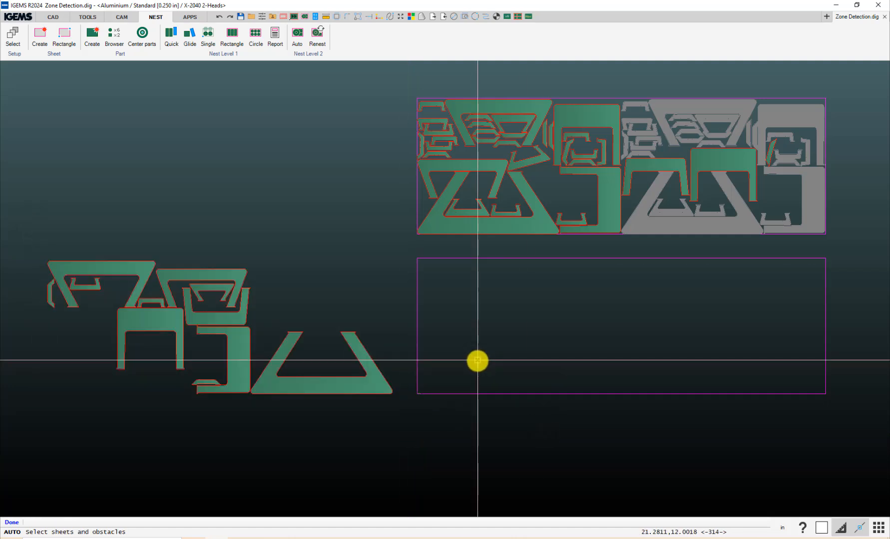
- Auto-nest the leftover parts onto the lower aluminium sheet and keep the resulting layout
{"action": "left_click", "coordinate": [298, 33]}
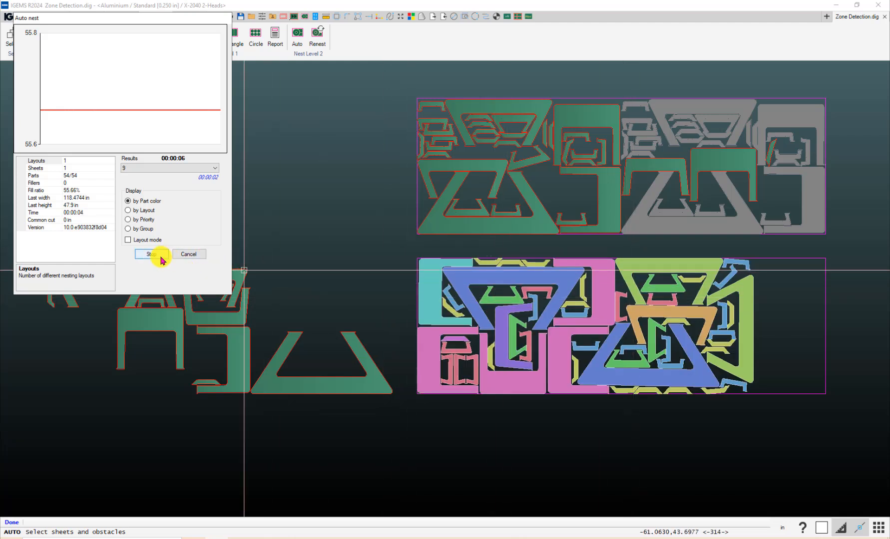
{"action": "left_click", "coordinate": [150, 254]}
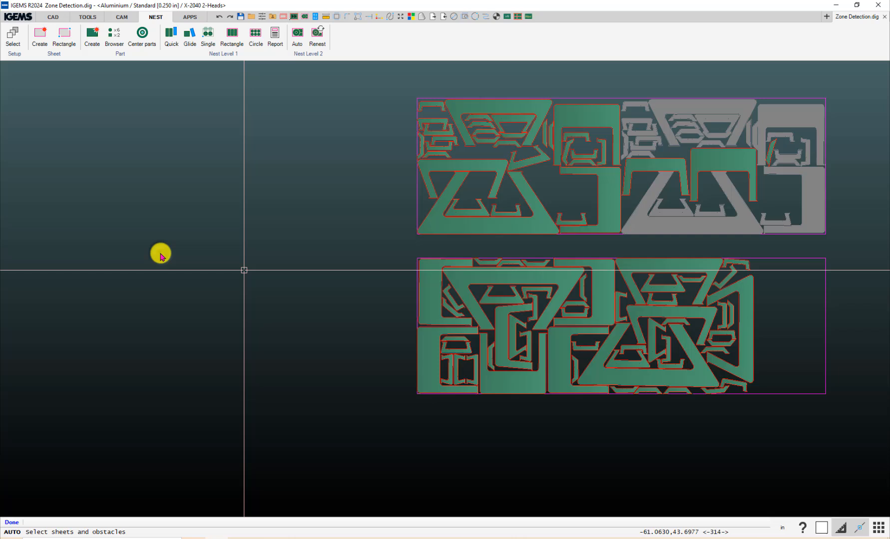
{"action": "left_click", "coordinate": [142, 34]}
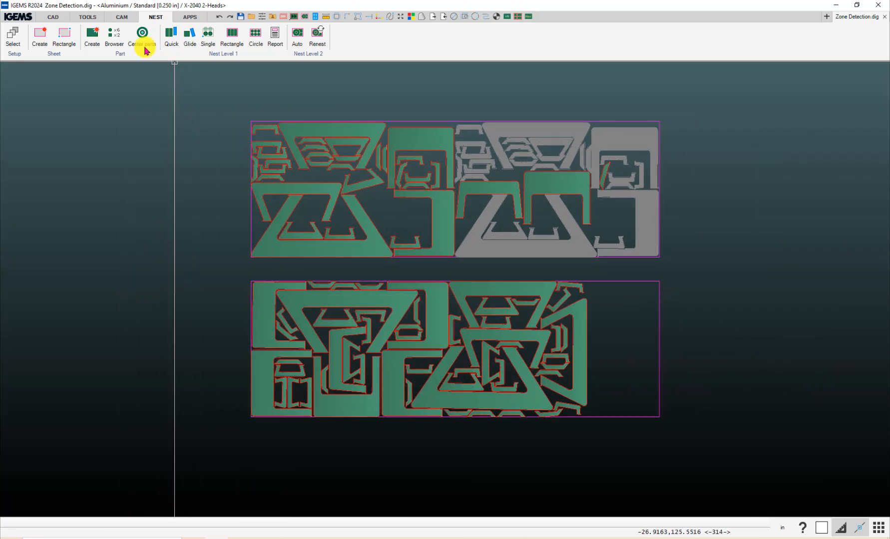
- Confirm in the tool setup that all lower-sheet parts use tool 1, then close it
{"action": "left_click", "coordinate": [122, 16]}
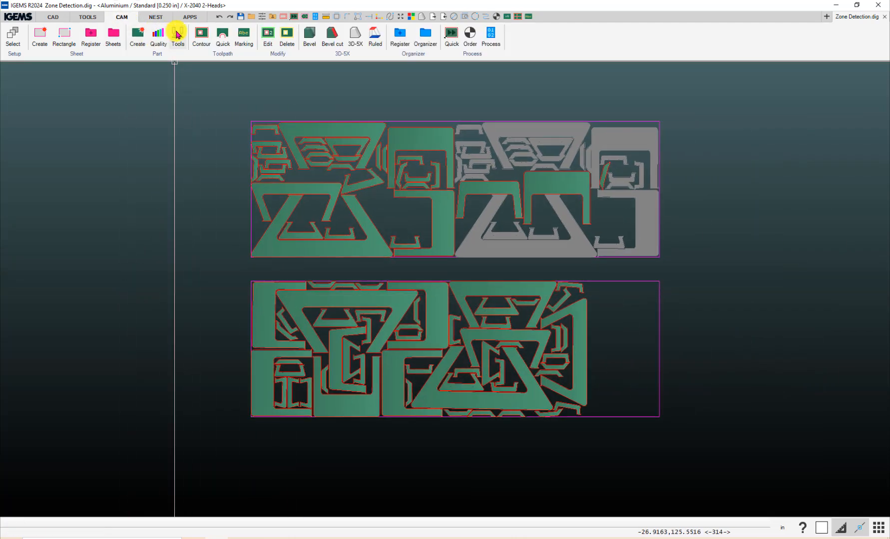
{"action": "left_click", "coordinate": [178, 34]}
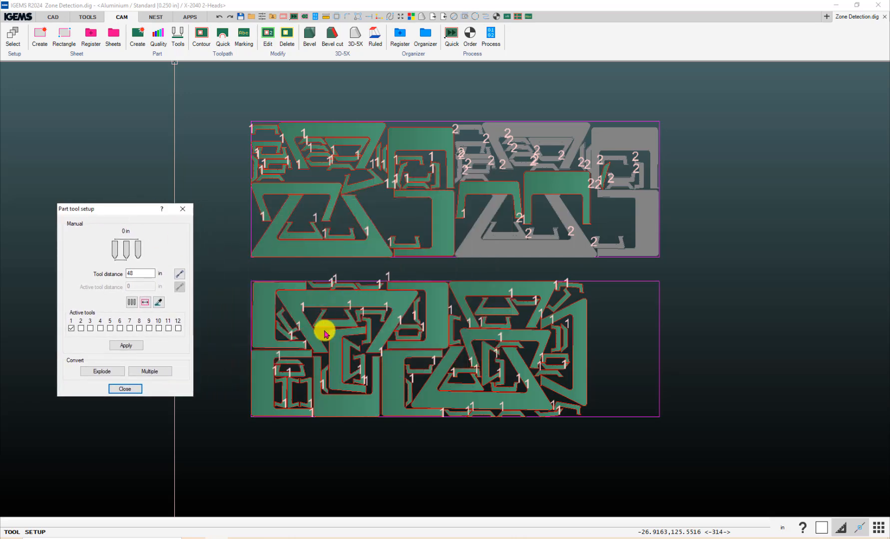
{"action": "mouse_move", "coordinate": [574, 300]}
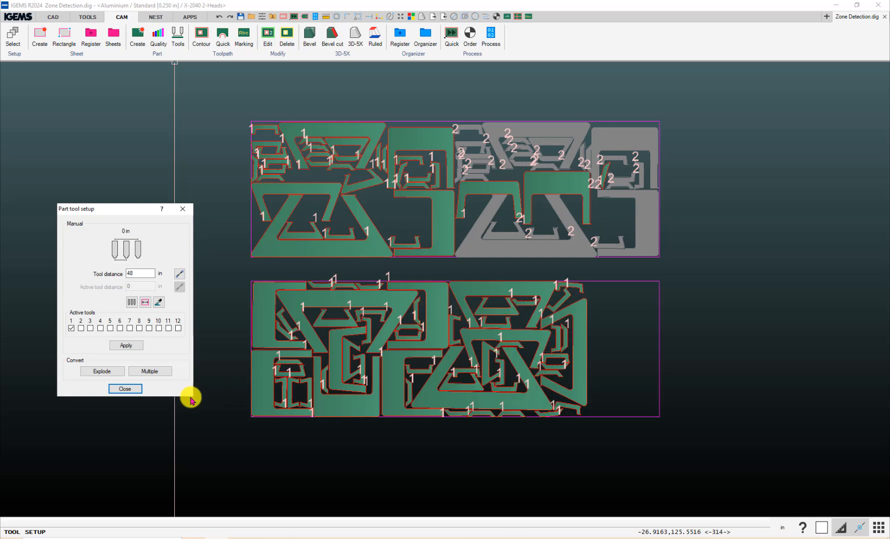
{"action": "left_click", "coordinate": [124, 389]}
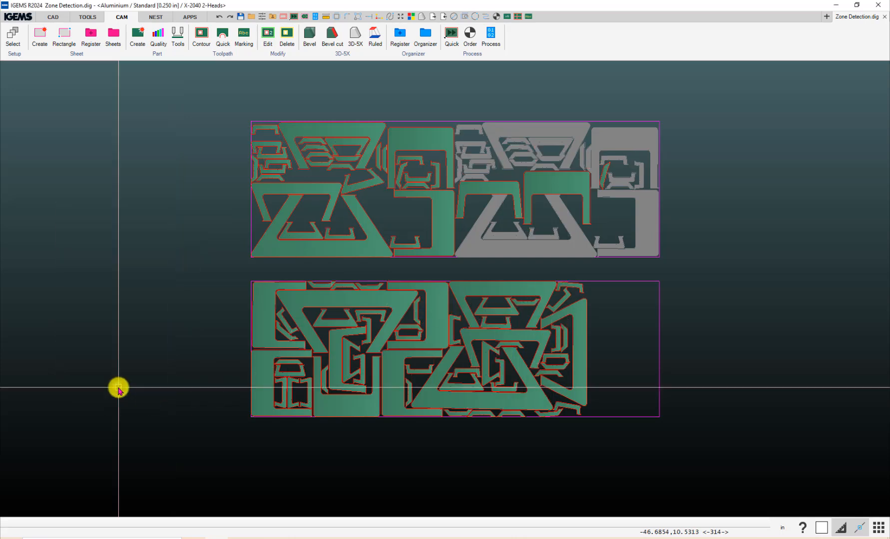
{"action": "mouse_move", "coordinate": [361, 272]}
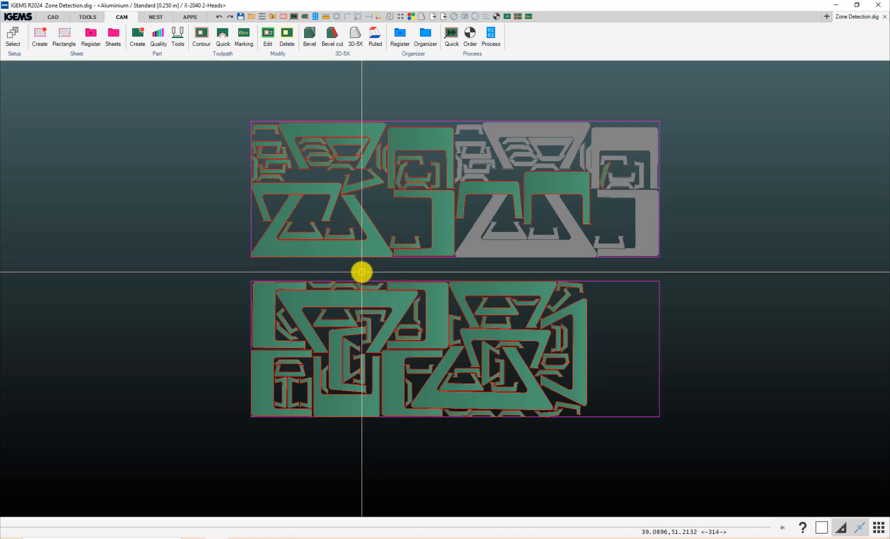
{"action": "mouse_move", "coordinate": [813, 44]}
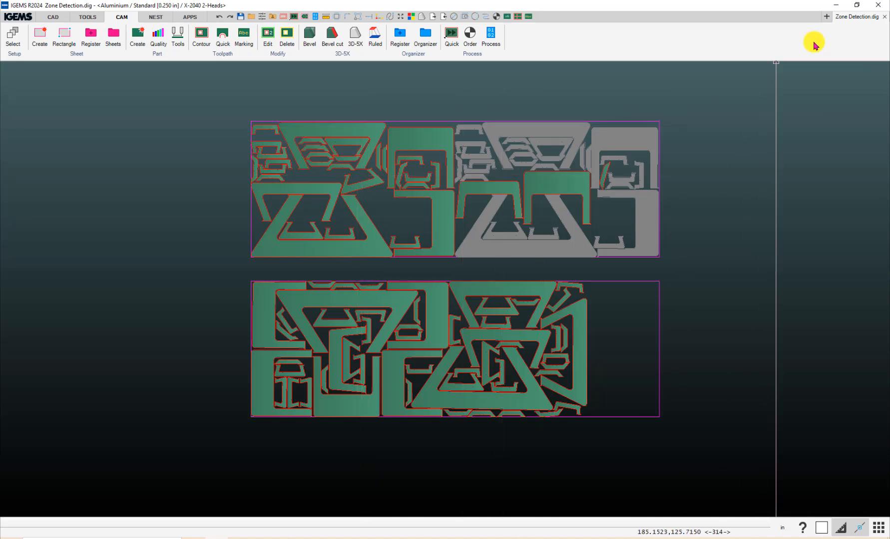
{"action": "mouse_move", "coordinate": [845, 22]}
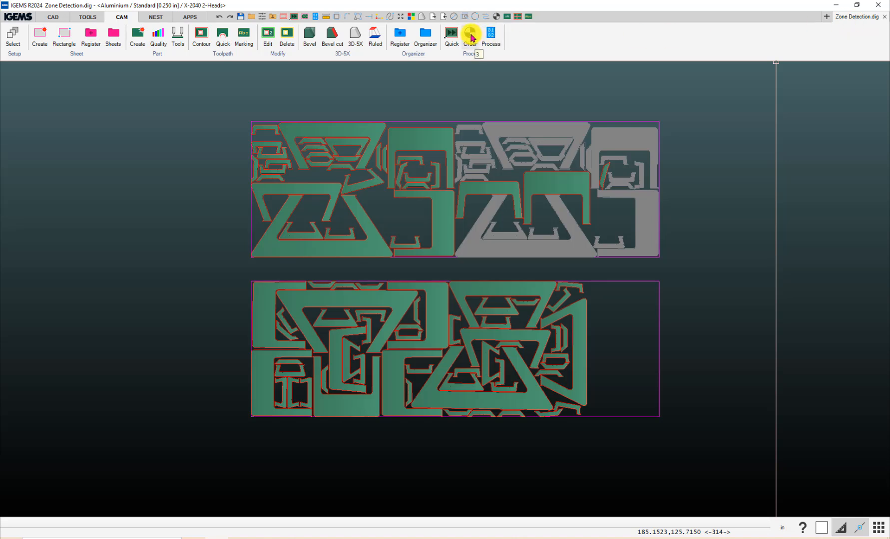
- Create the lower sheet's cut order, sorted by closest with zone detection enabled
{"action": "left_click", "coordinate": [469, 34]}
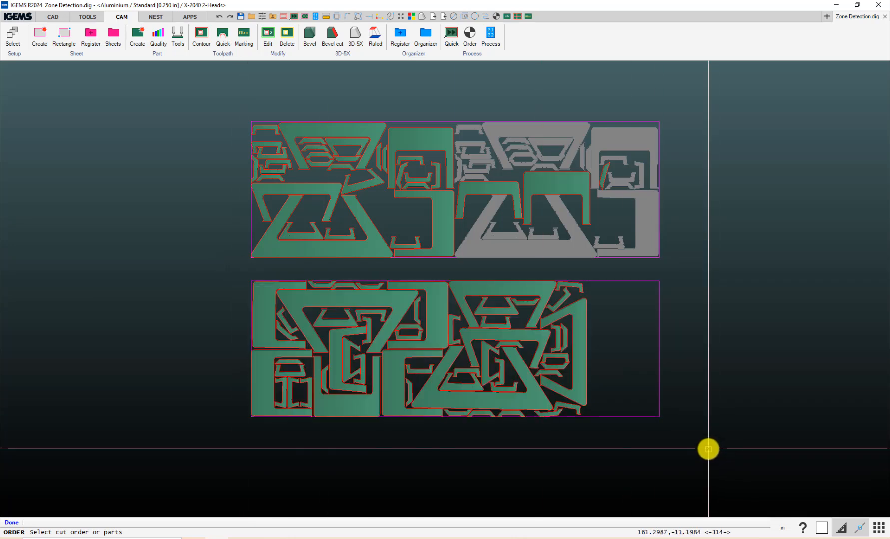
{"action": "left_click", "coordinate": [469, 34]}
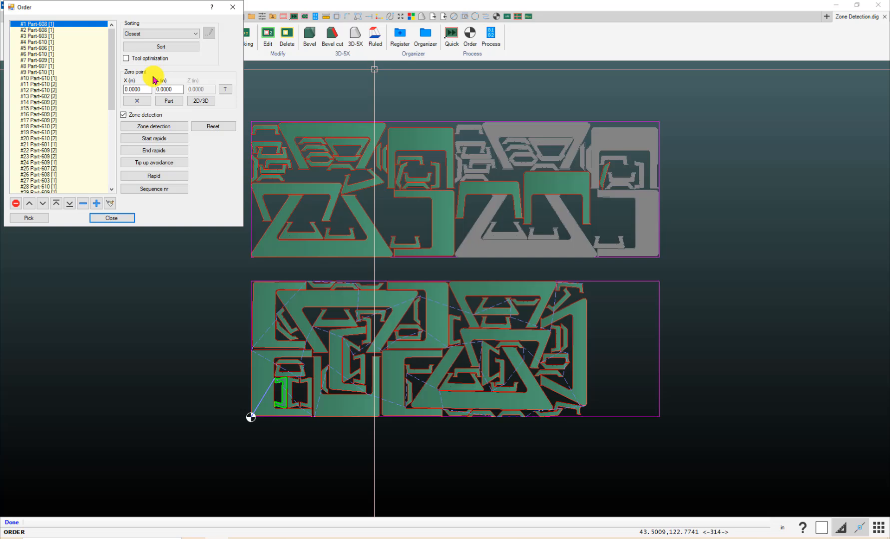
{"action": "mouse_move", "coordinate": [123, 13]}
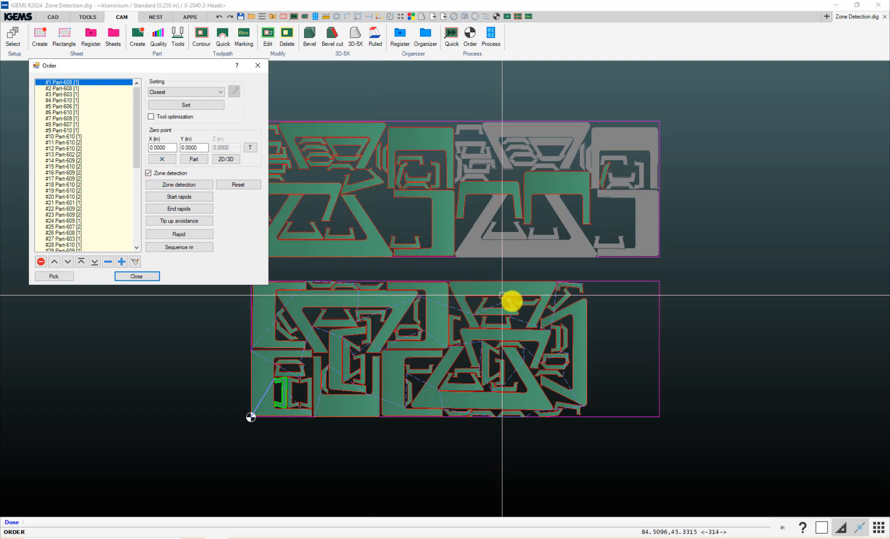
{"action": "mouse_move", "coordinate": [511, 332]}
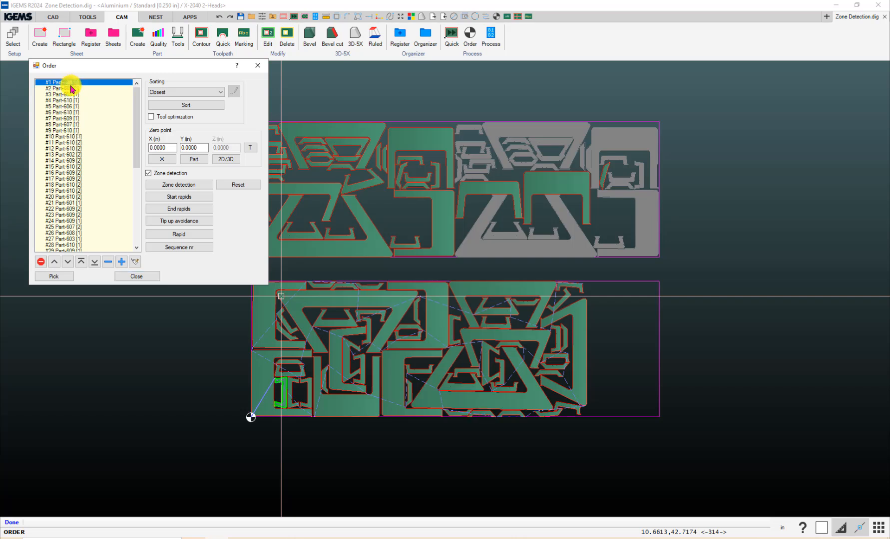
- Browse cut order entries like #12, then reset all parts to head 1
{"action": "left_click", "coordinate": [63, 129]}
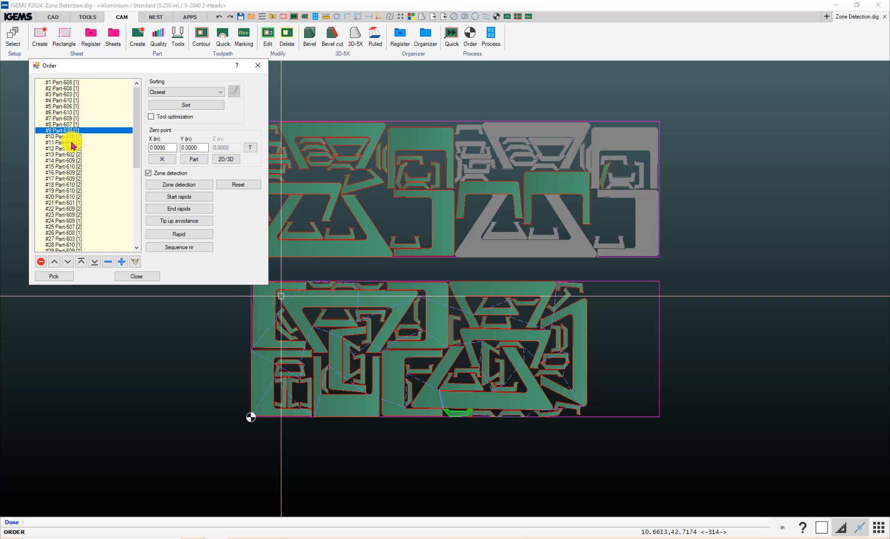
{"action": "left_click", "coordinate": [62, 148]}
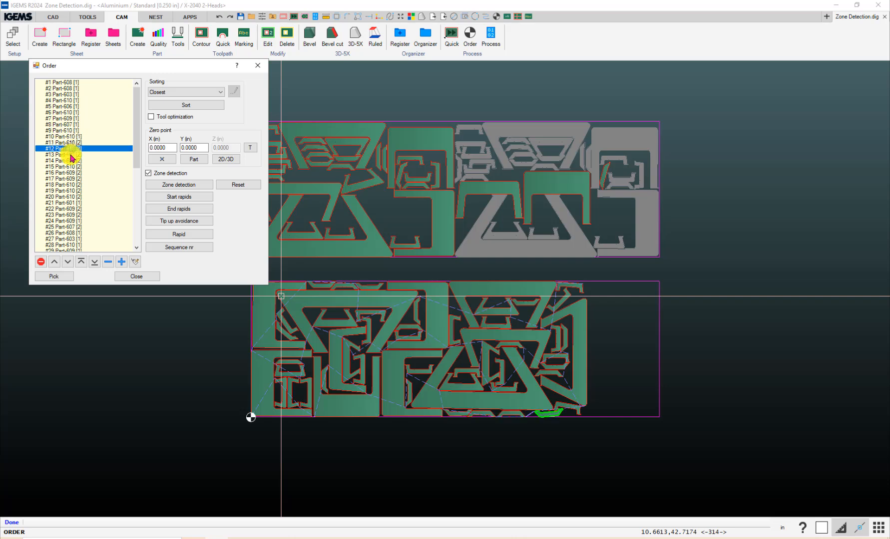
{"action": "left_click", "coordinate": [62, 161]}
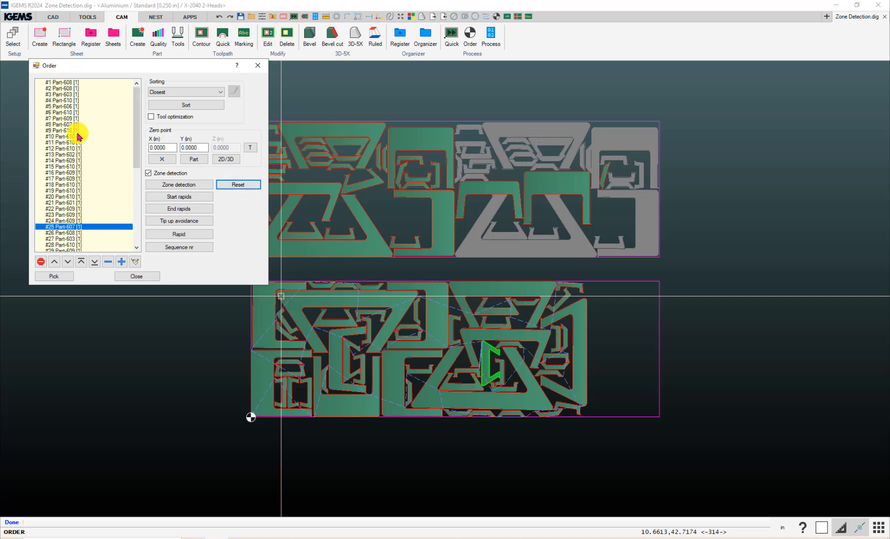
- Rerun zone detection and inspect entries like #15 Part-610 for their head numbers
{"action": "scroll", "scroll_direction": "down", "scroll_amount": 3}
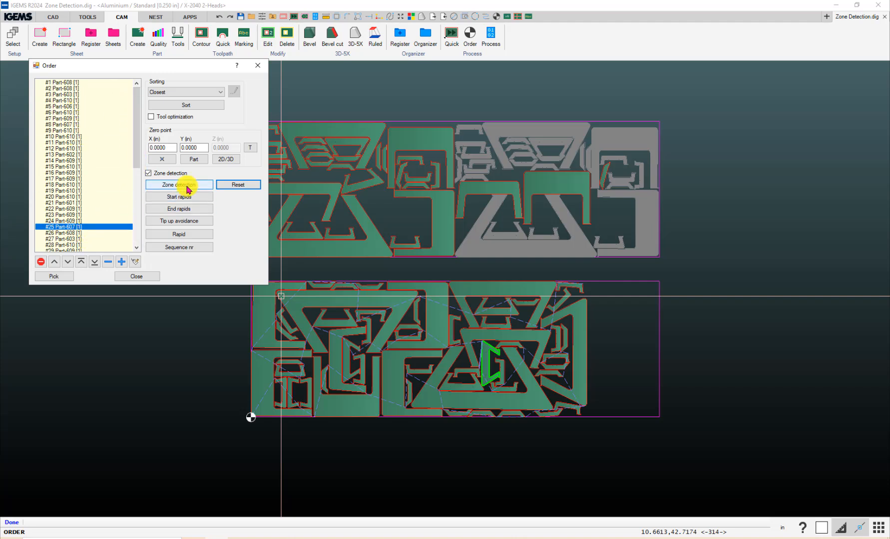
{"action": "left_click", "coordinate": [179, 184]}
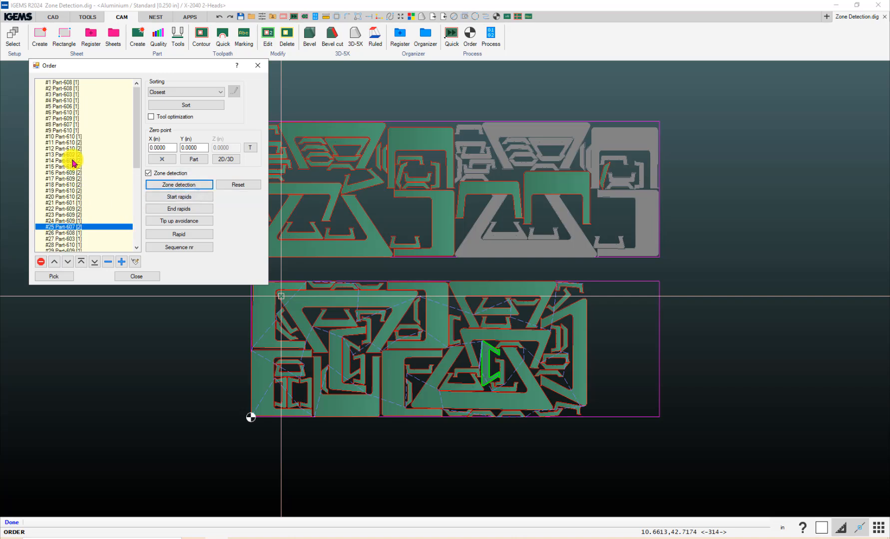
{"action": "left_click", "coordinate": [59, 167]}
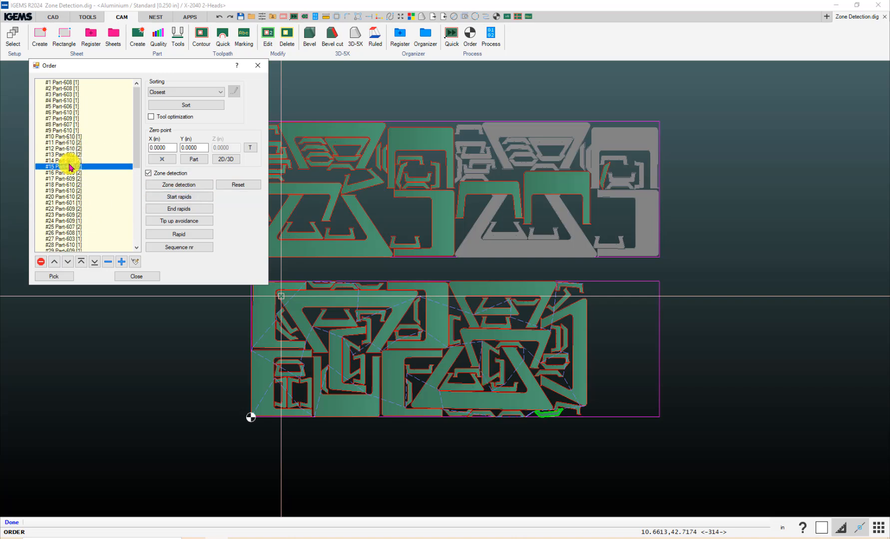
{"action": "left_click", "coordinate": [62, 167]}
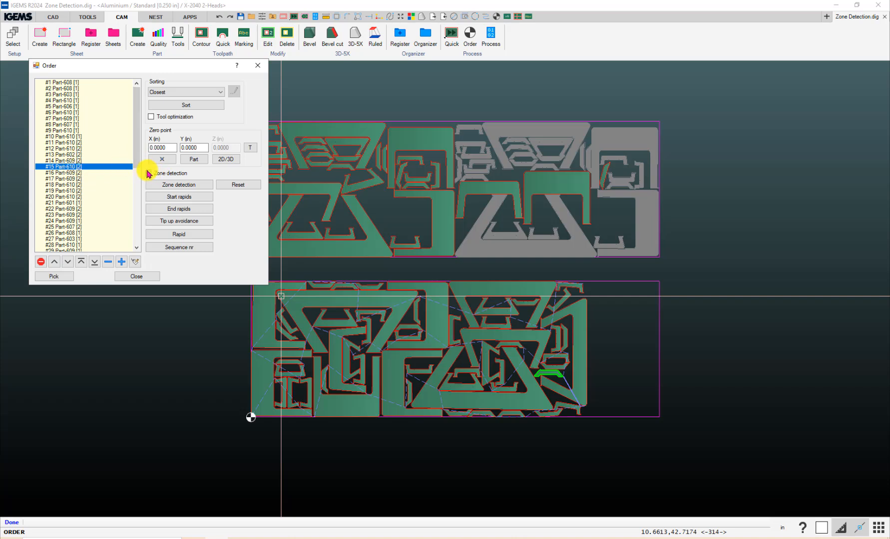
{"action": "left_click", "coordinate": [149, 173]}
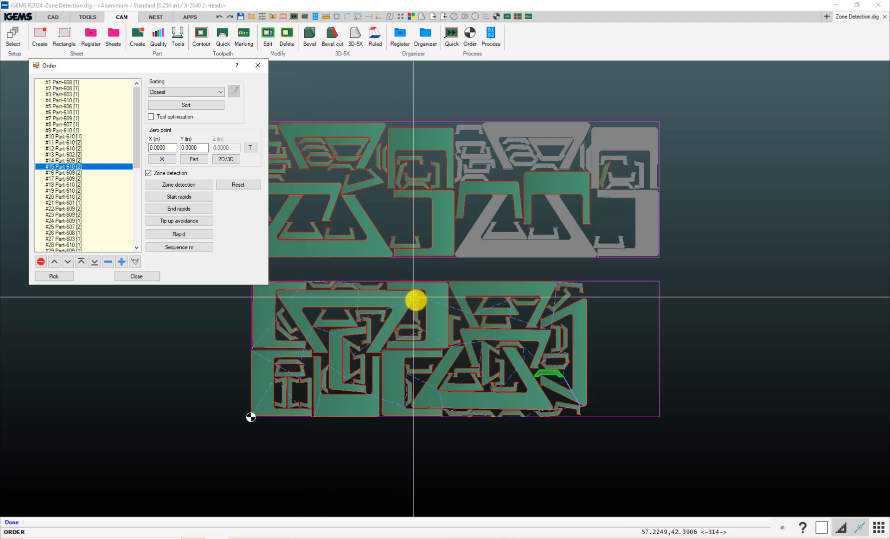
{"action": "mouse_move", "coordinate": [604, 314]}
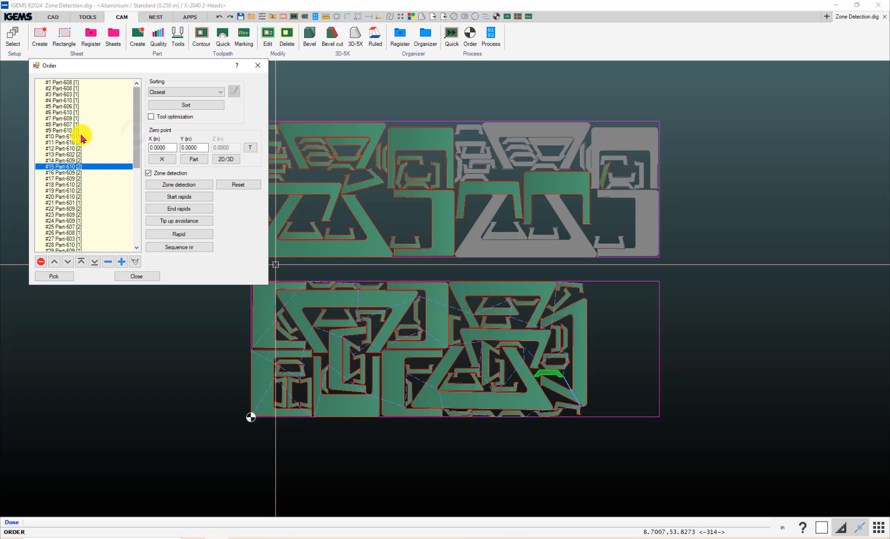
- Preview parts #11, #21 and #23, then enable tool optimization for sorting
{"action": "left_click", "coordinate": [63, 142]}
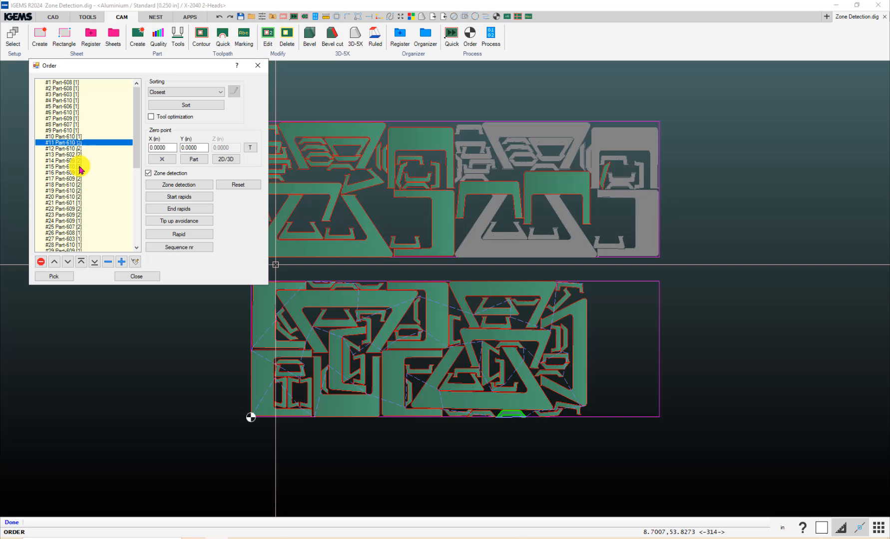
{"action": "left_click", "coordinate": [62, 203]}
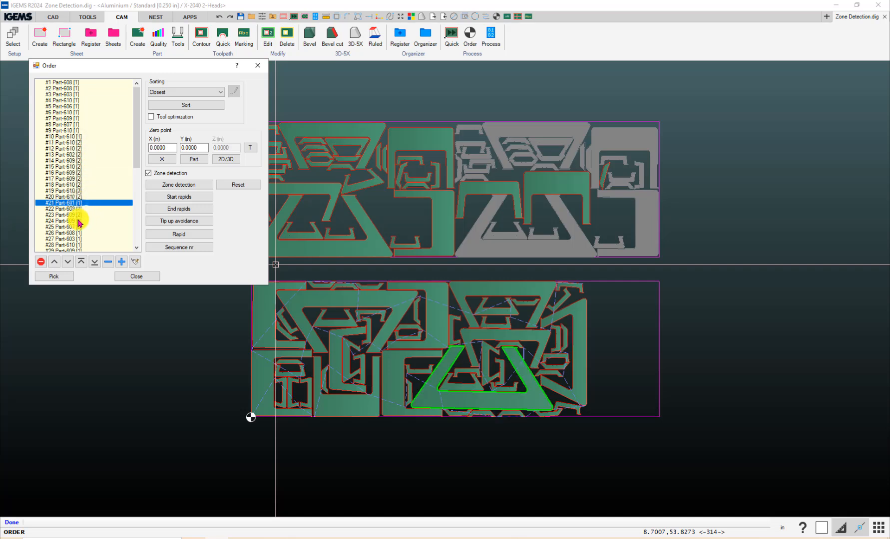
{"action": "left_click", "coordinate": [63, 214]}
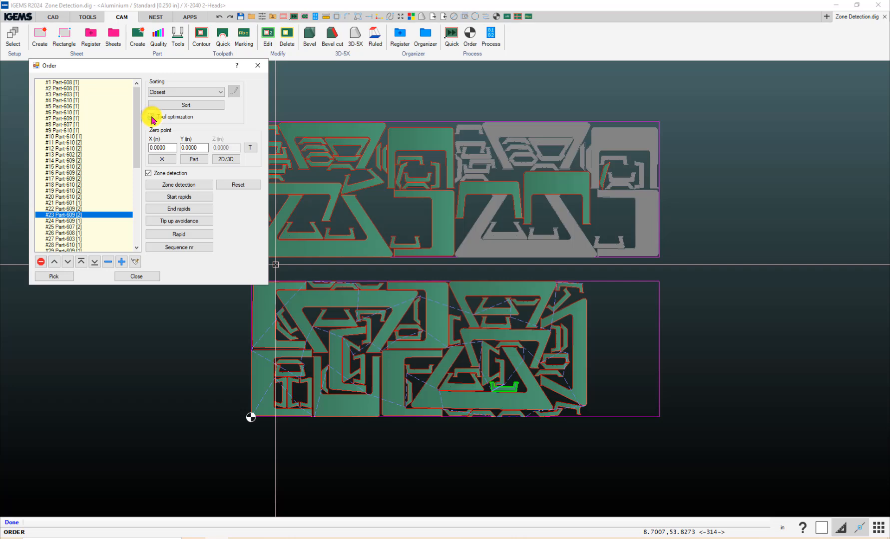
{"action": "left_click", "coordinate": [136, 277]}
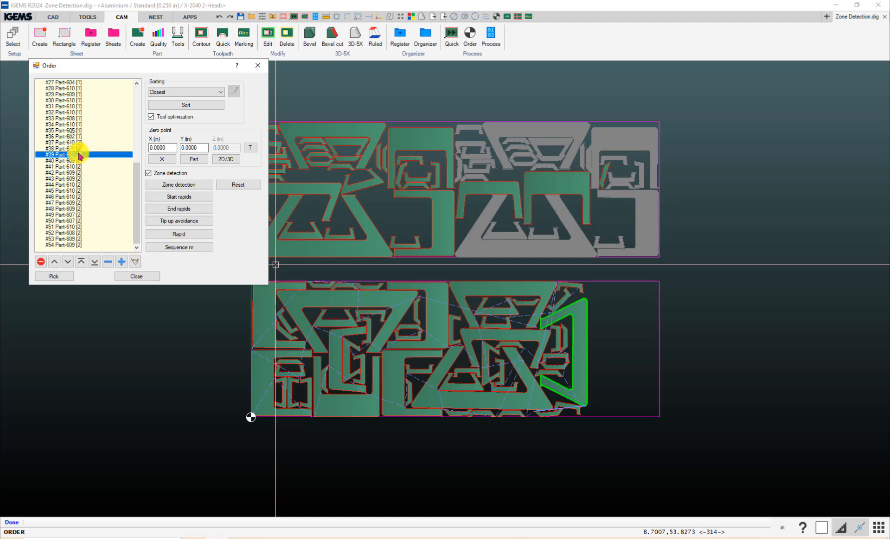
- Review the re-sorted list, turn off zone detection, and close the order window
{"action": "left_click", "coordinate": [62, 196]}
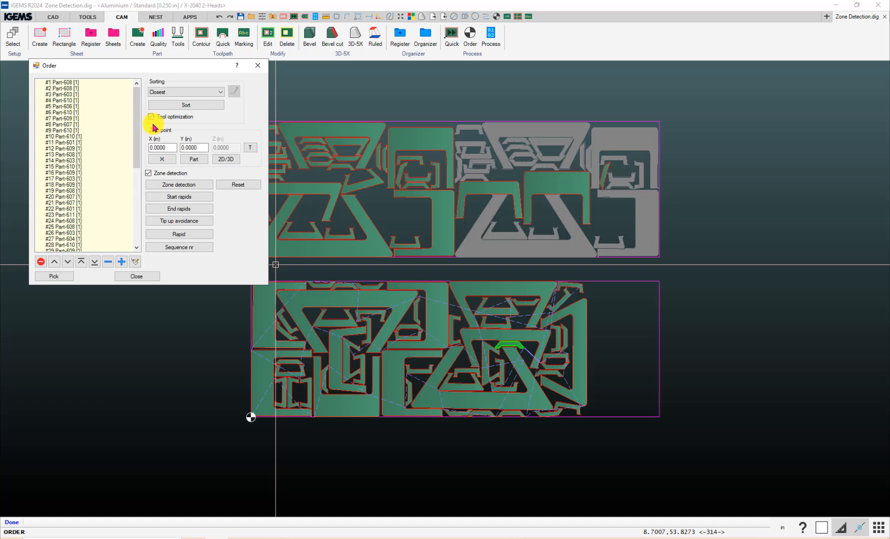
{"action": "left_click", "coordinate": [152, 117]}
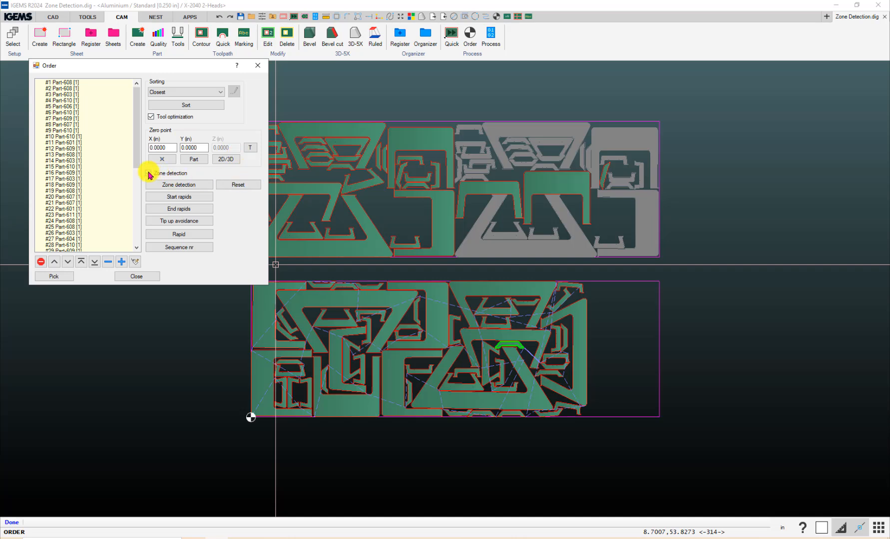
{"action": "left_click", "coordinate": [151, 117]}
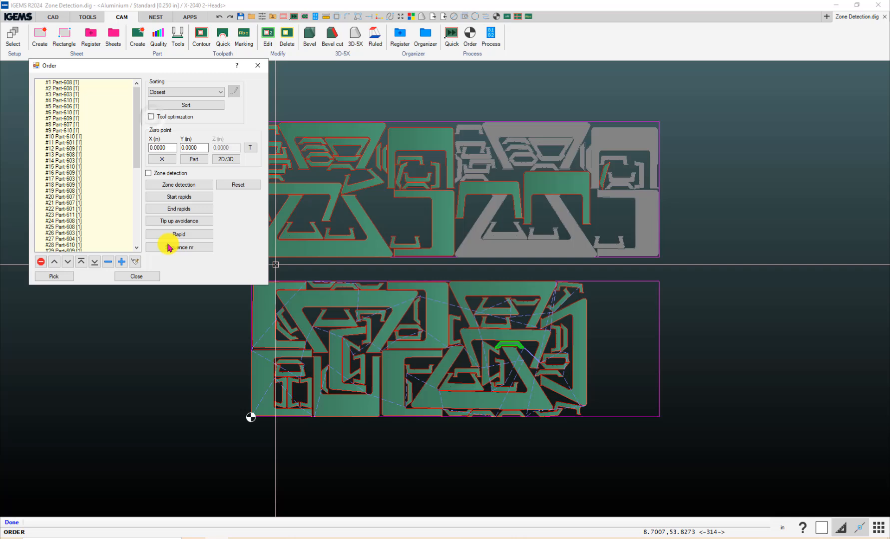
{"action": "left_click", "coordinate": [136, 277]}
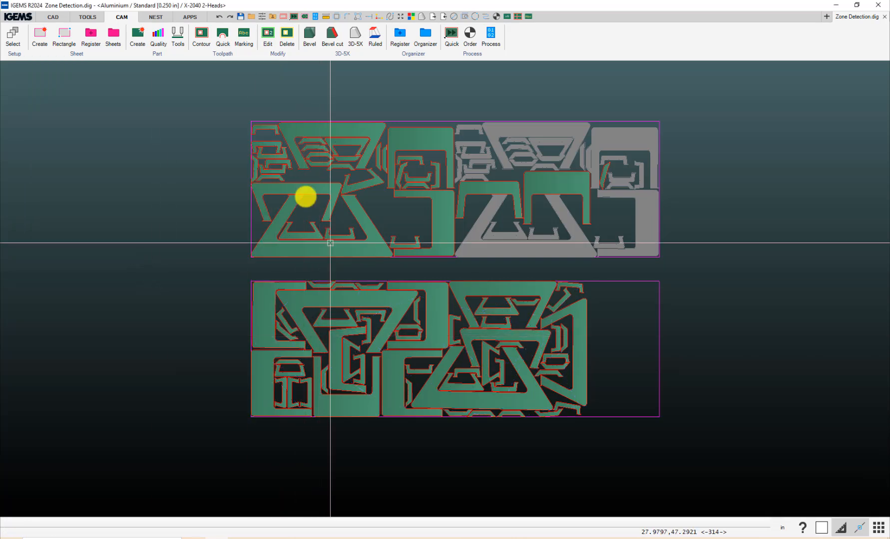
- Explode the manual part tool setup so no head numbers remain on the sheets
{"action": "left_click", "coordinate": [178, 34]}
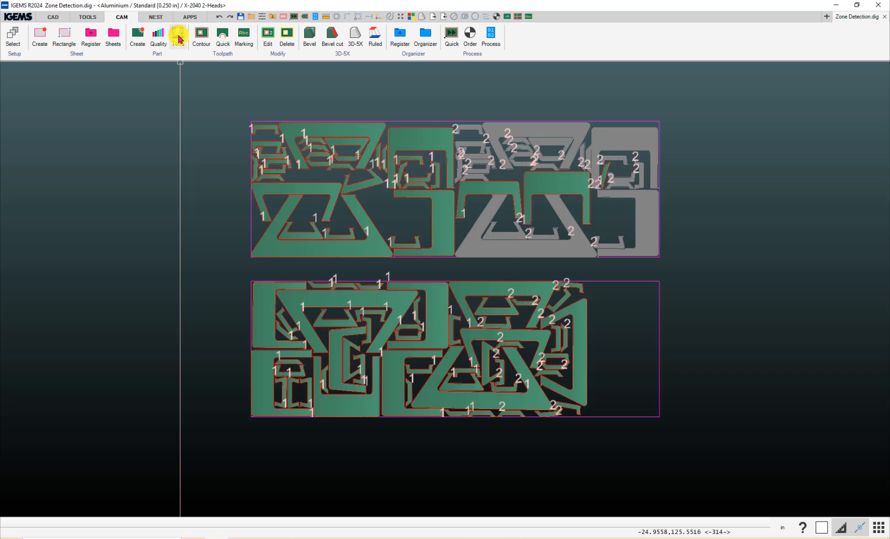
{"action": "left_click", "coordinate": [177, 34]}
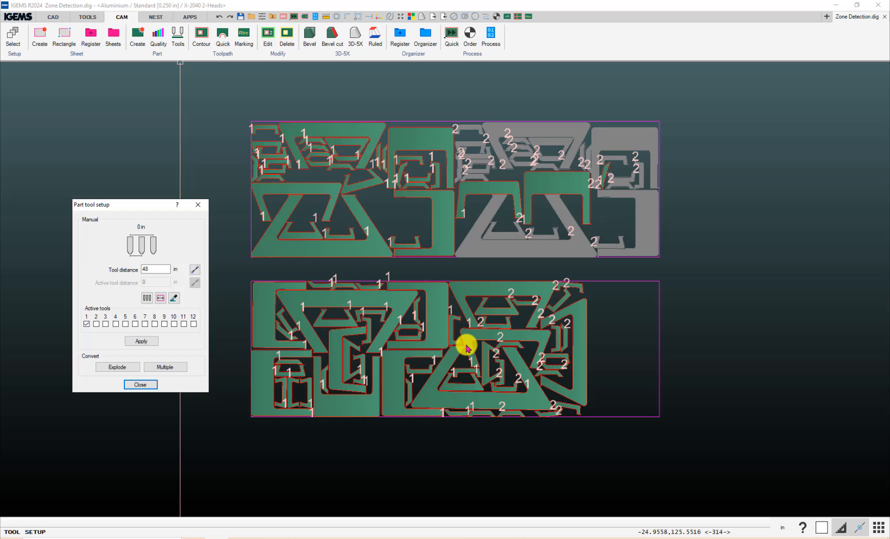
{"action": "mouse_move", "coordinate": [489, 338]}
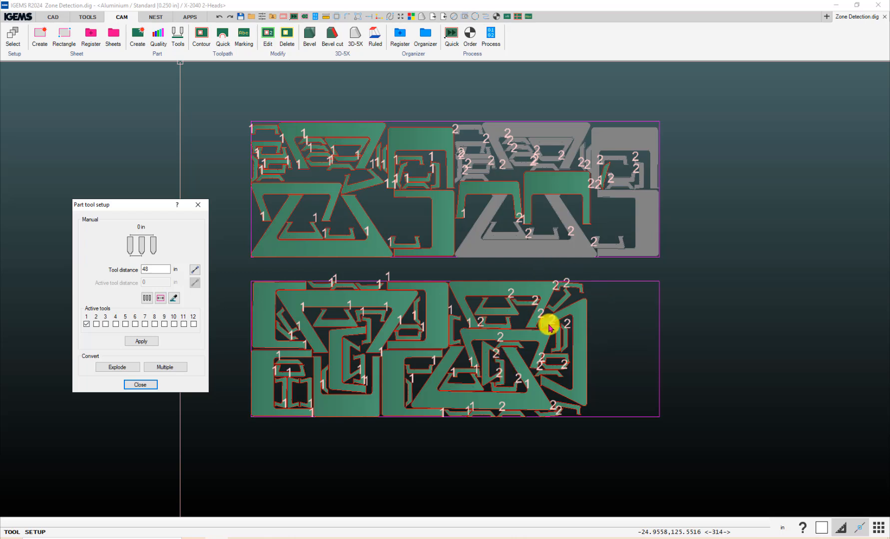
{"action": "mouse_move", "coordinate": [125, 356]}
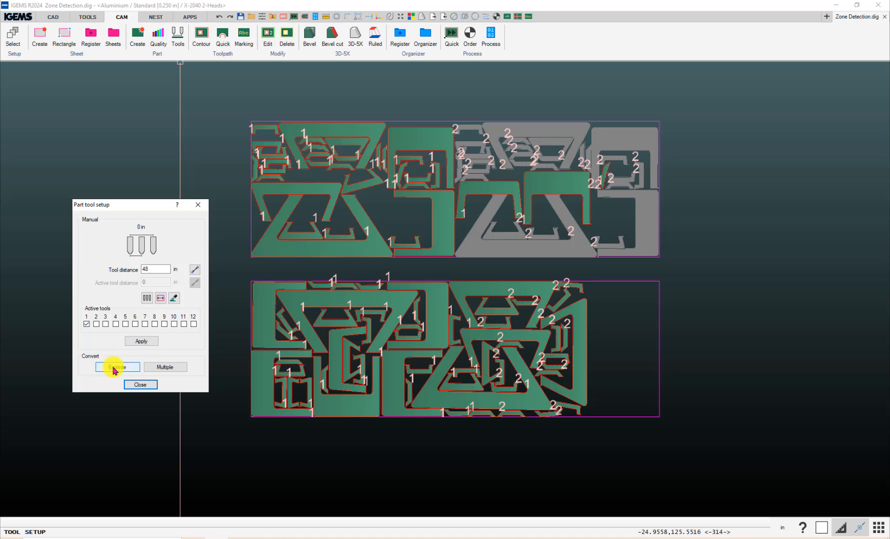
{"action": "left_click", "coordinate": [116, 368]}
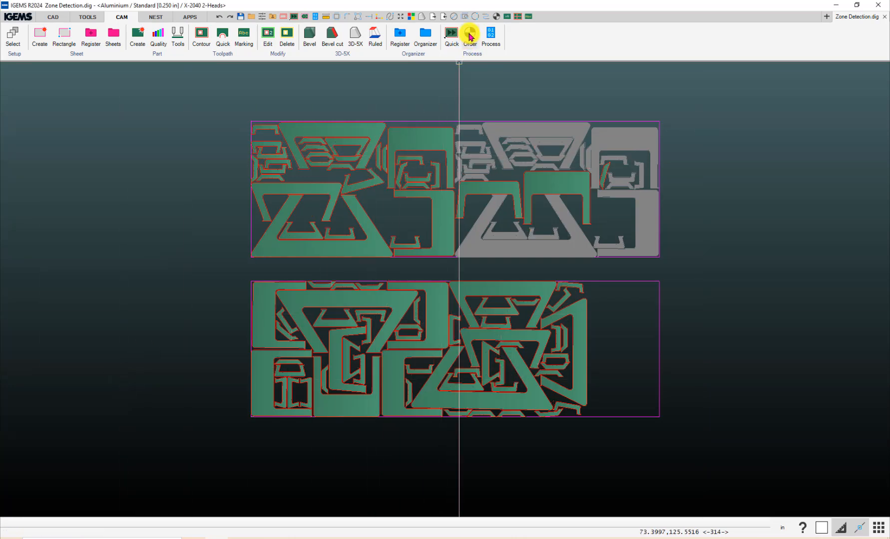
- Rebuild the lower sheet's cut order, browse its mixed head 1/head 2 list, and close
{"action": "left_click", "coordinate": [470, 34]}
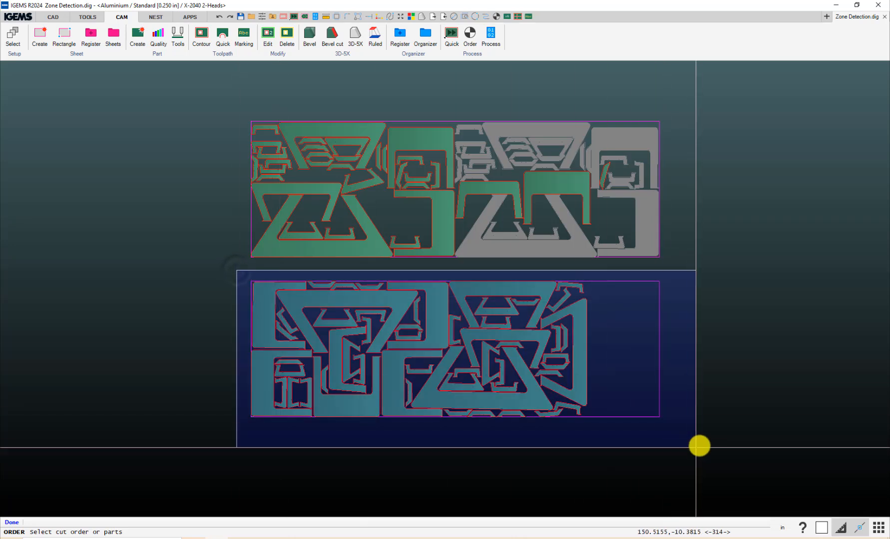
{"action": "left_click", "coordinate": [469, 34]}
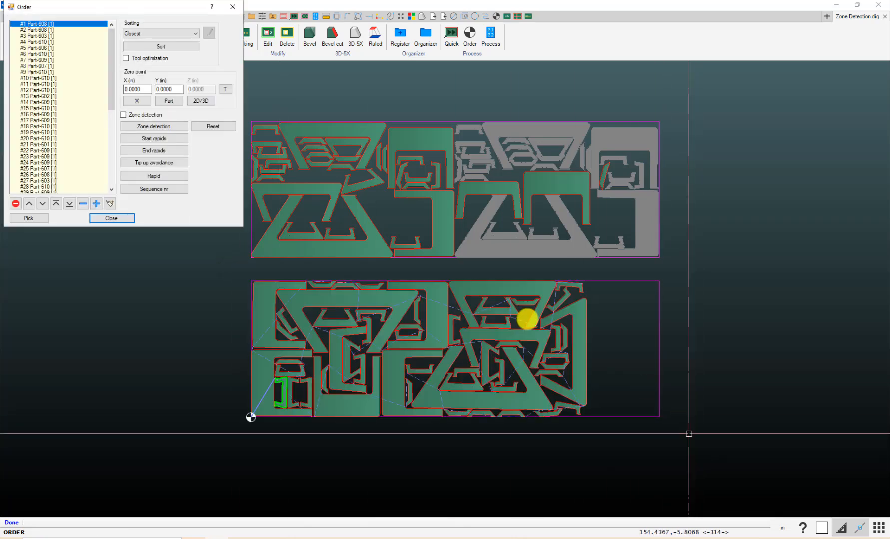
{"action": "left_click", "coordinate": [62, 88]}
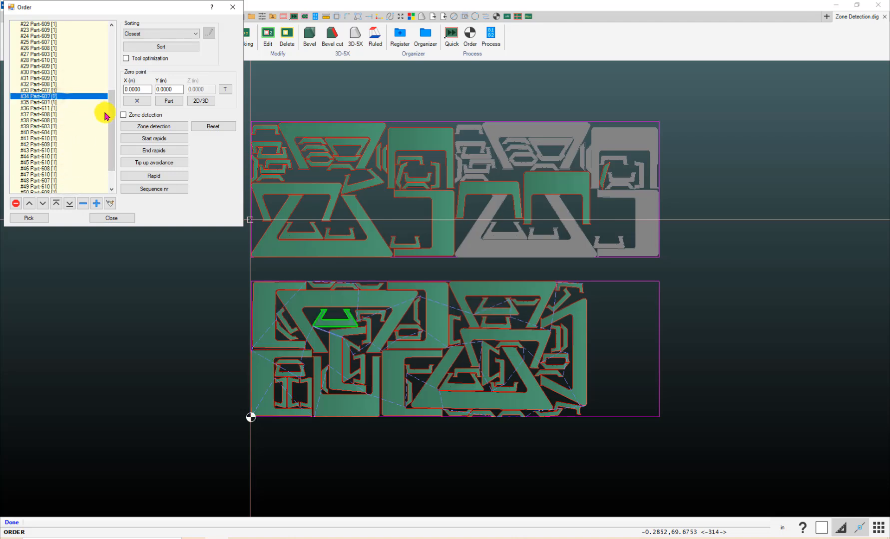
{"action": "scroll", "scroll_direction": "down", "scroll_amount": 3}
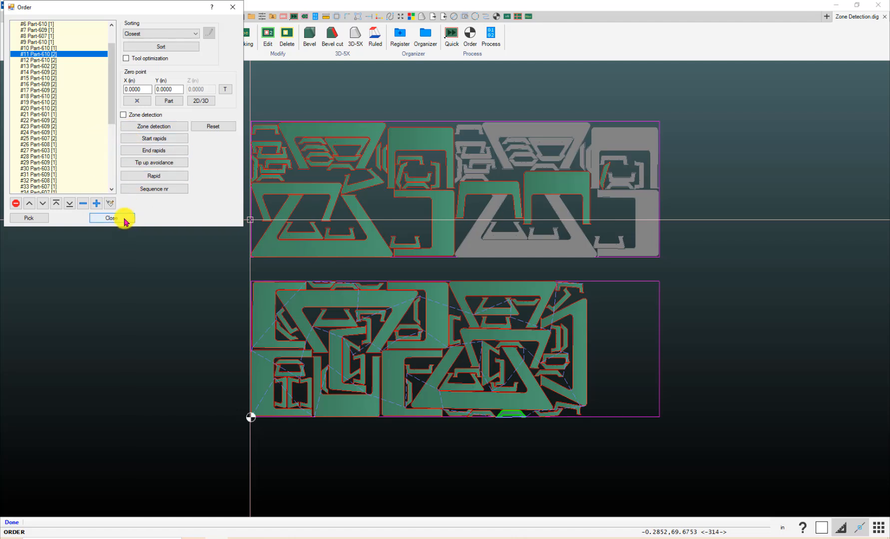
{"action": "left_click", "coordinate": [107, 219]}
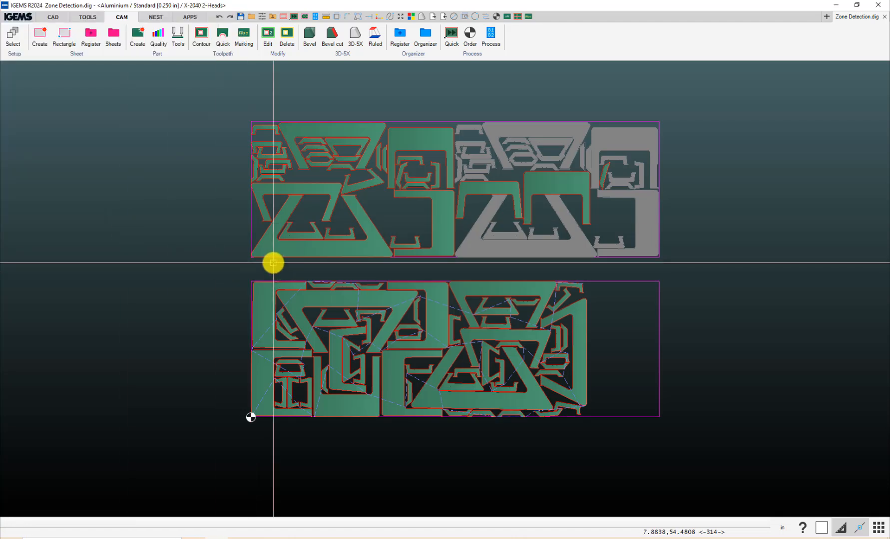
{"action": "mouse_move", "coordinate": [437, 335]}
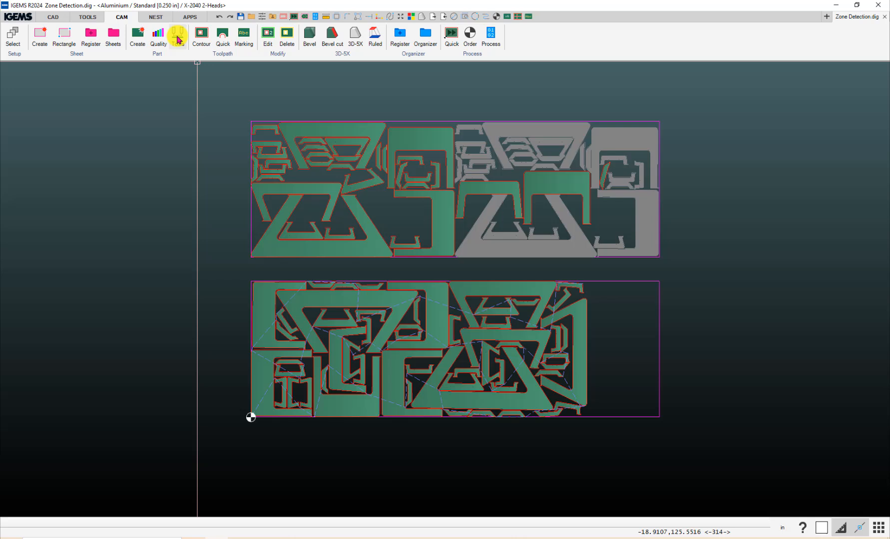
- Make tool 2 an active tool in the part tool setup and close it
{"action": "left_click", "coordinate": [178, 34]}
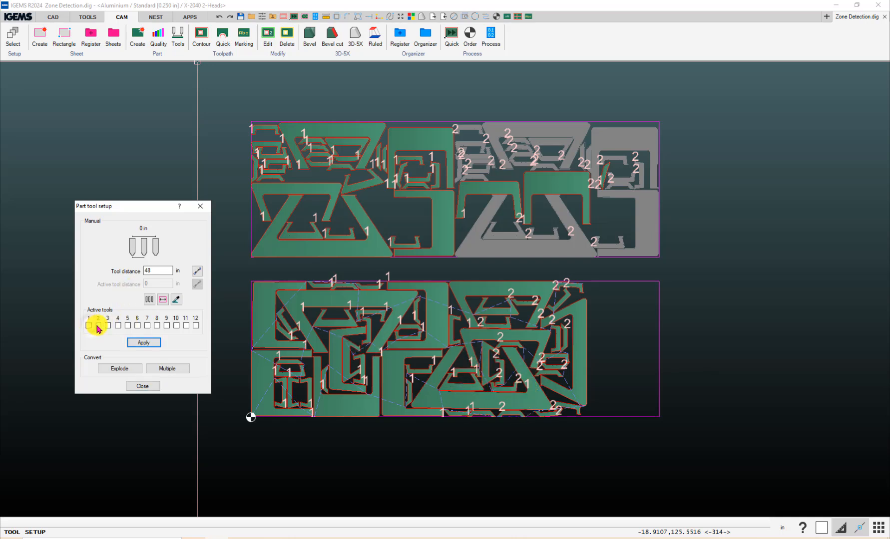
{"action": "left_click", "coordinate": [99, 325]}
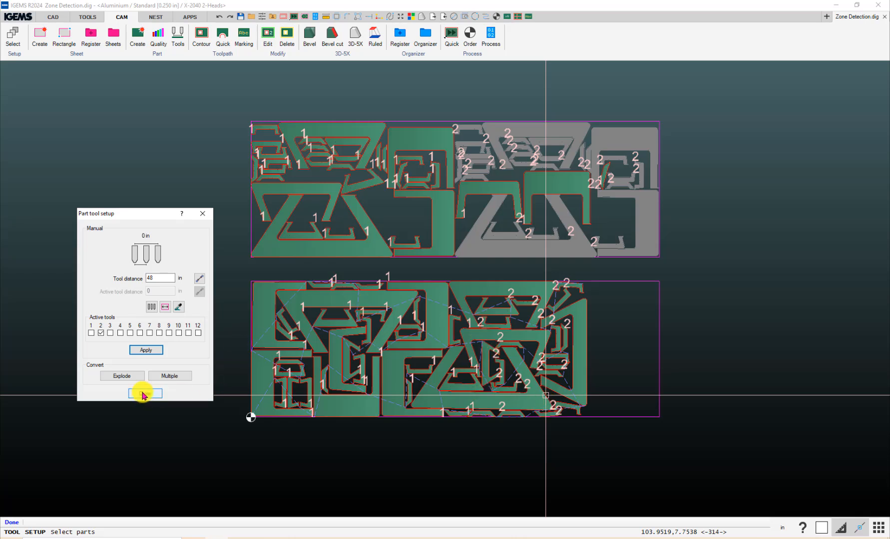
{"action": "left_click", "coordinate": [146, 394]}
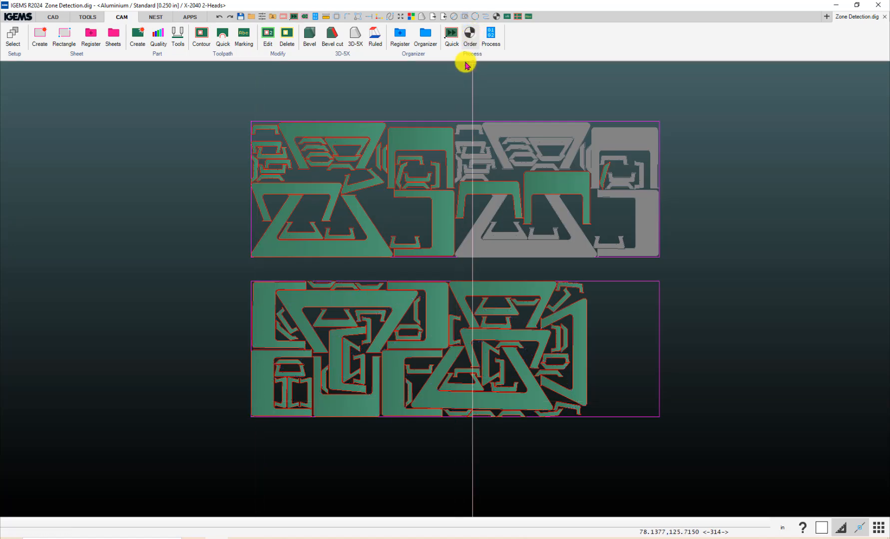
{"action": "left_click", "coordinate": [470, 34]}
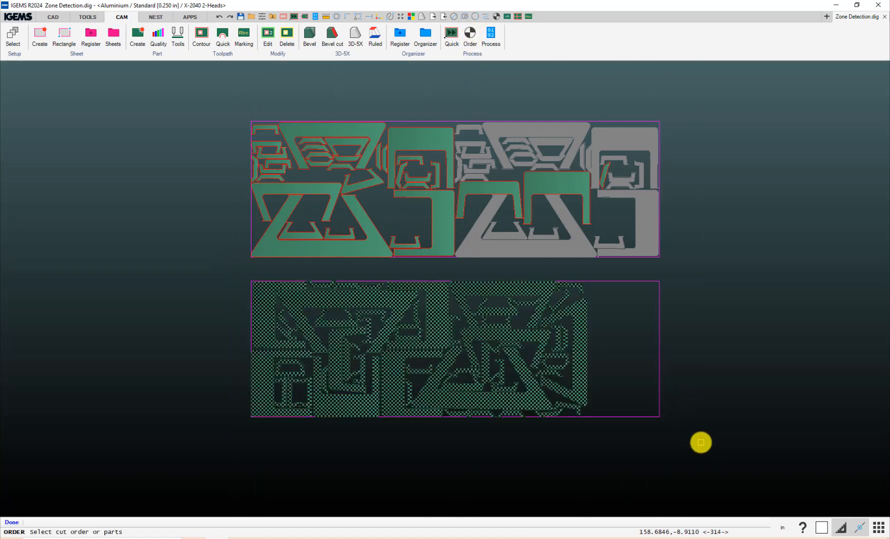
{"action": "left_click", "coordinate": [470, 34]}
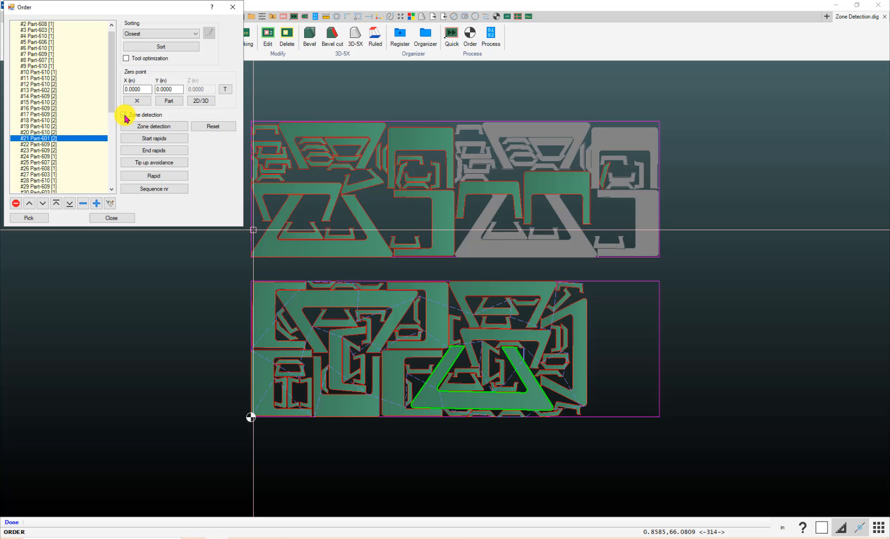
{"action": "left_click", "coordinate": [111, 218]}
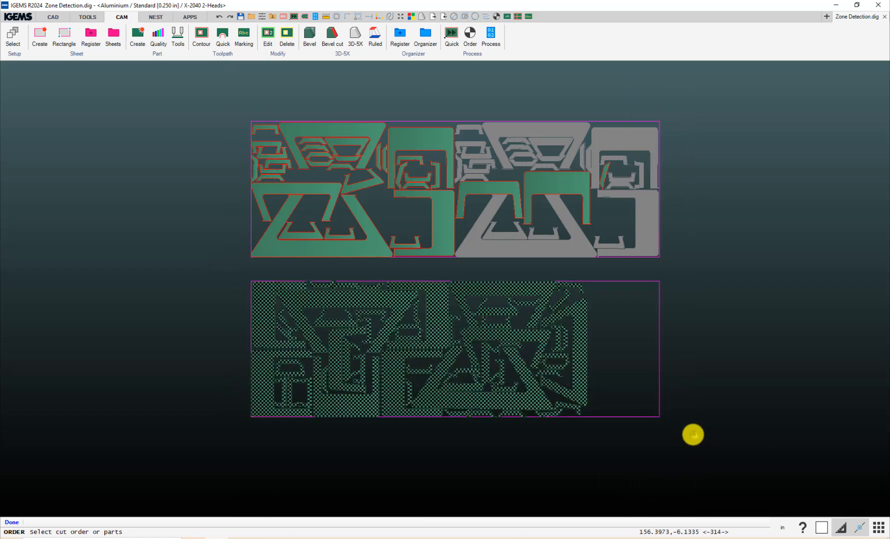
{"action": "left_click", "coordinate": [469, 34]}
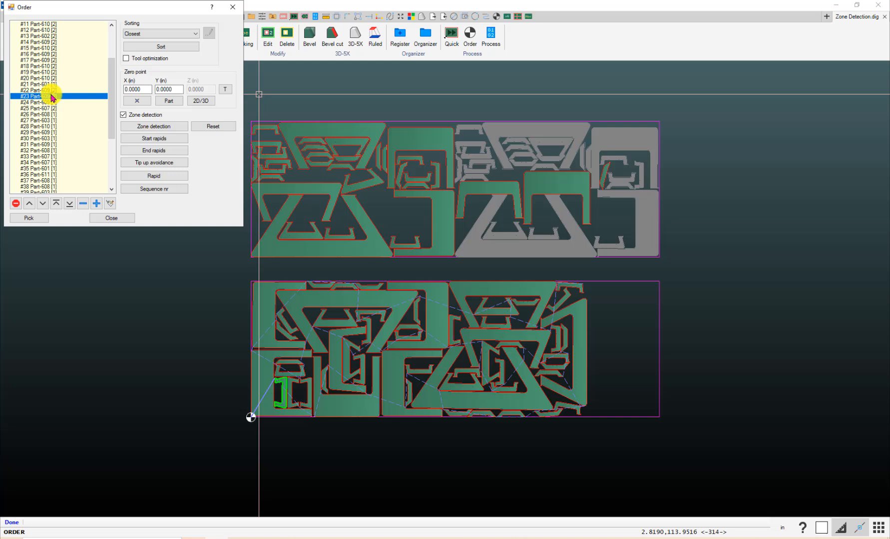
{"action": "left_click", "coordinate": [38, 125]}
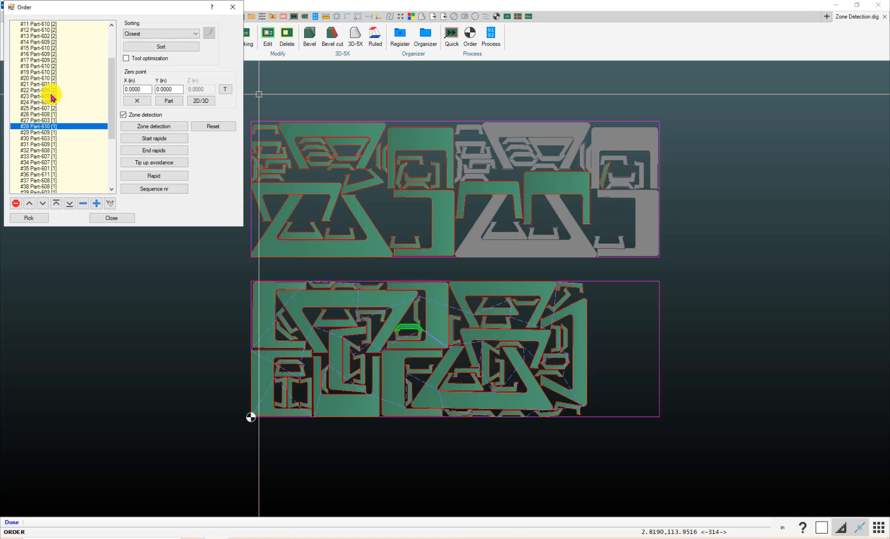
{"action": "left_click", "coordinate": [37, 84]}
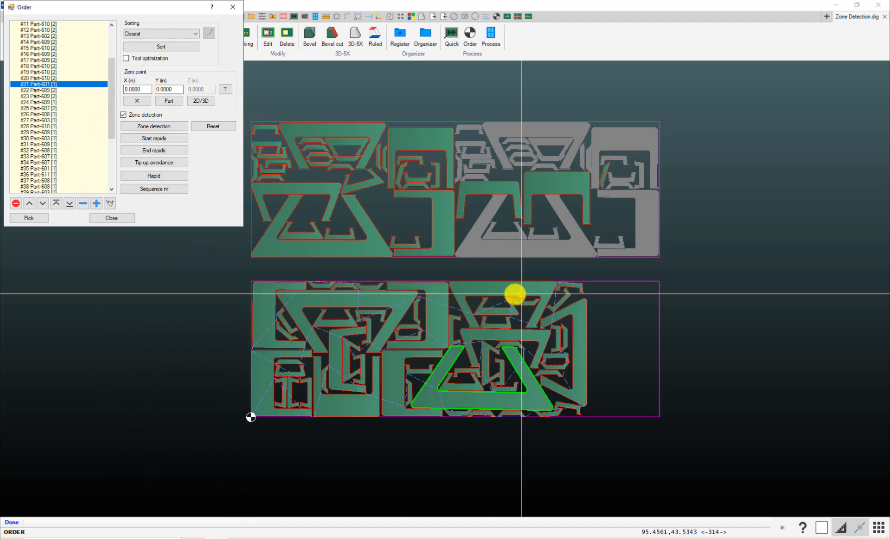
{"action": "mouse_move", "coordinate": [232, 282]}
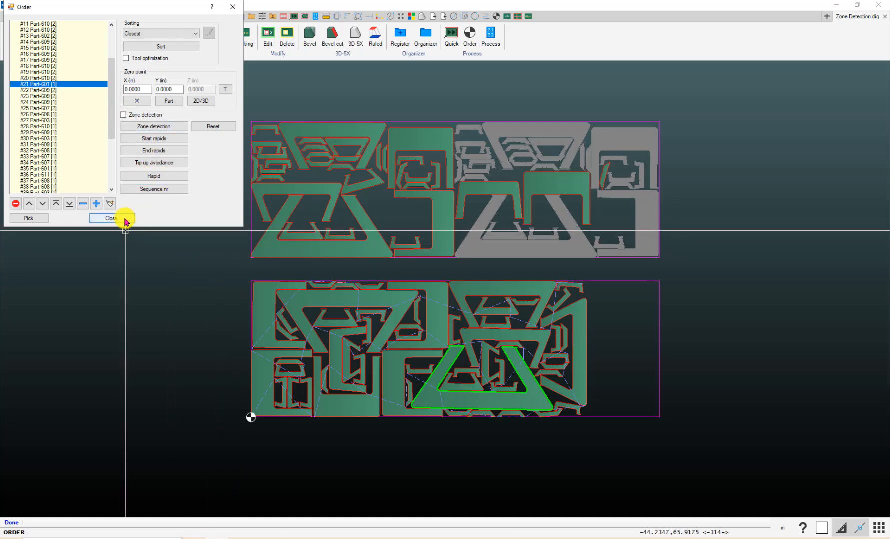
{"action": "left_click", "coordinate": [107, 218]}
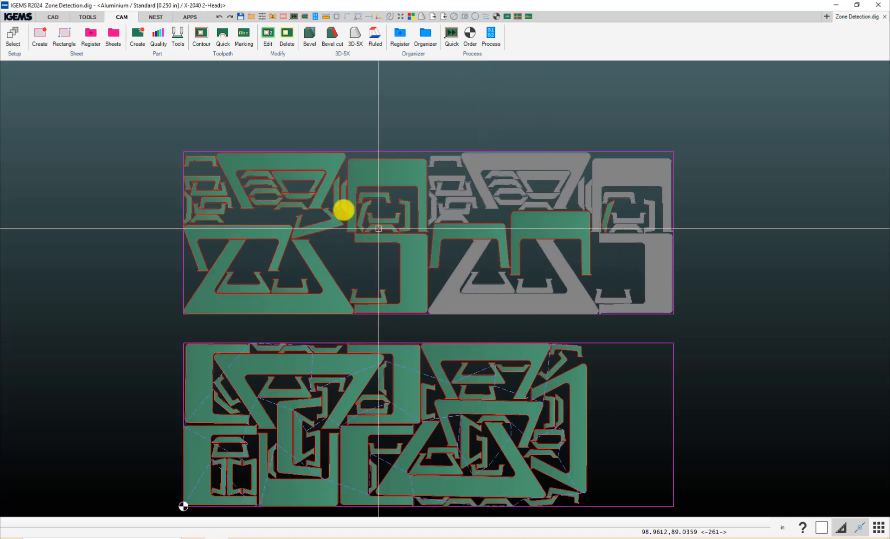
- Open the part tool setup and move the dialog off the sheets
{"action": "left_click", "coordinate": [178, 34]}
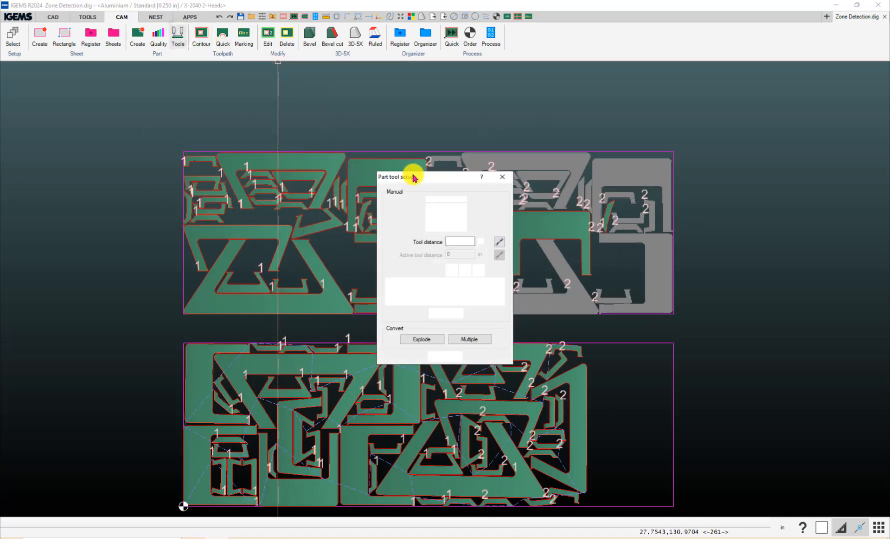
{"action": "left_click_drag", "start_coordinate": [413, 177], "coordinate": [122, 145]}
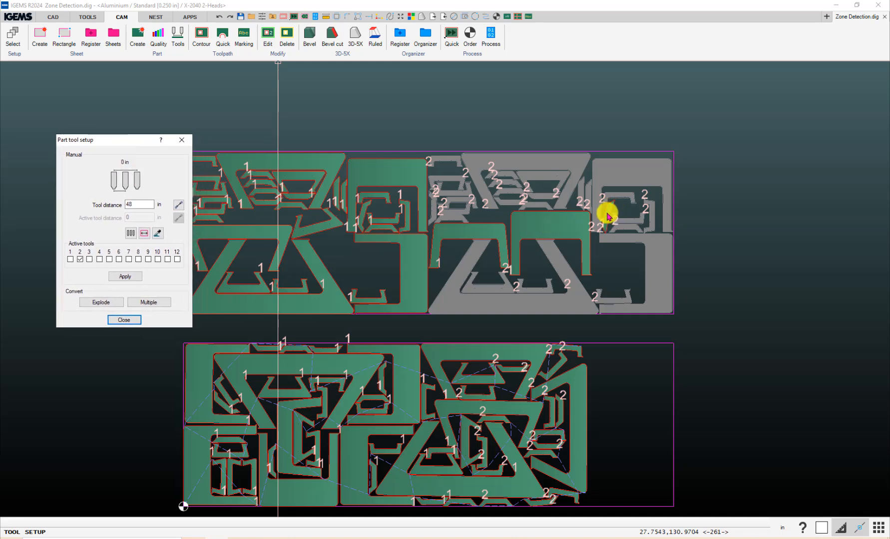
{"action": "mouse_move", "coordinate": [602, 234]}
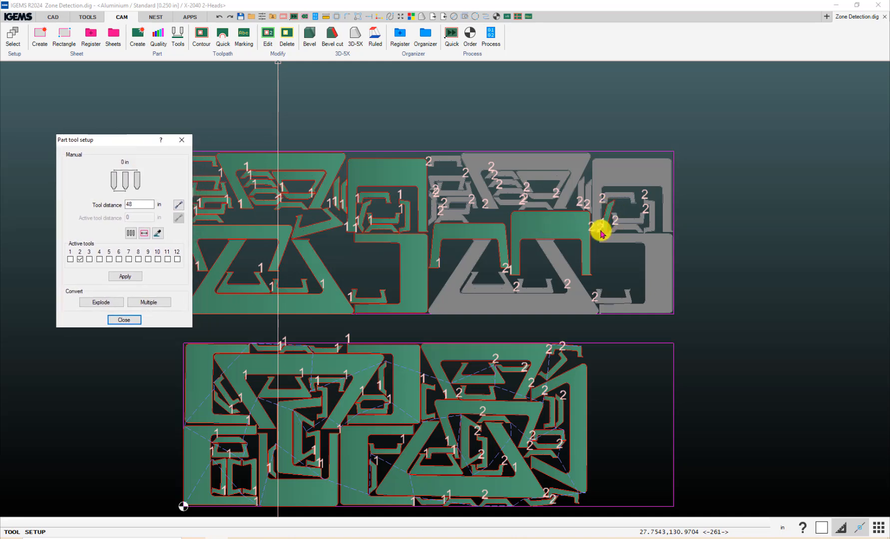
{"action": "left_click", "coordinate": [123, 320]}
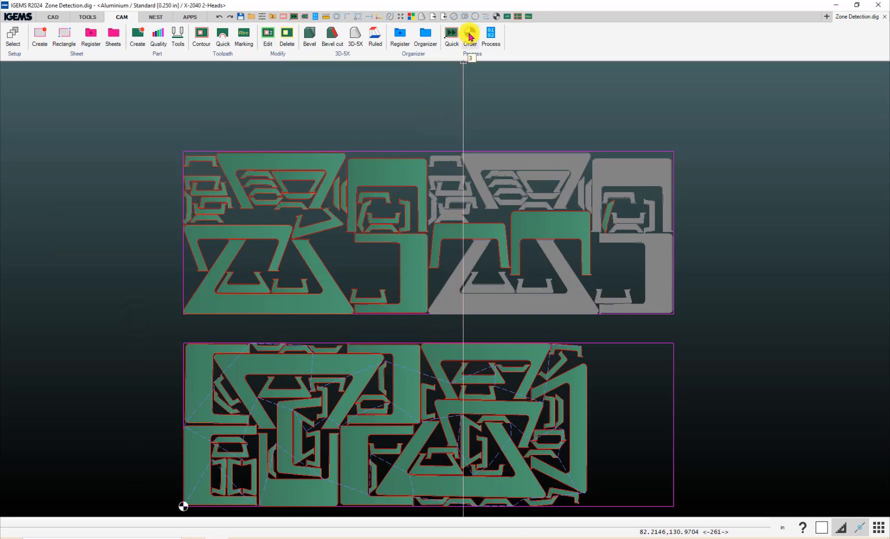
- Re-sort the upper sheet's cut order with tool optimization, then review parts including #6
{"action": "left_click", "coordinate": [470, 34]}
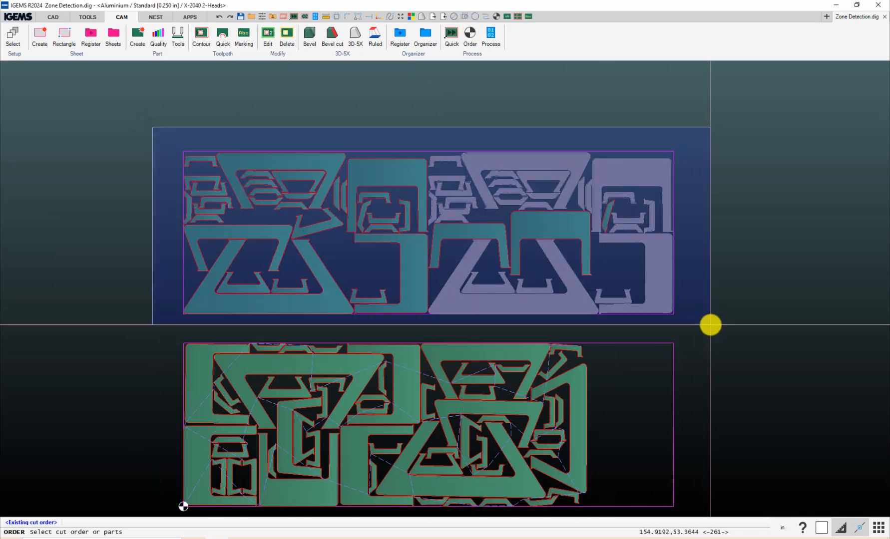
{"action": "left_click", "coordinate": [469, 36]}
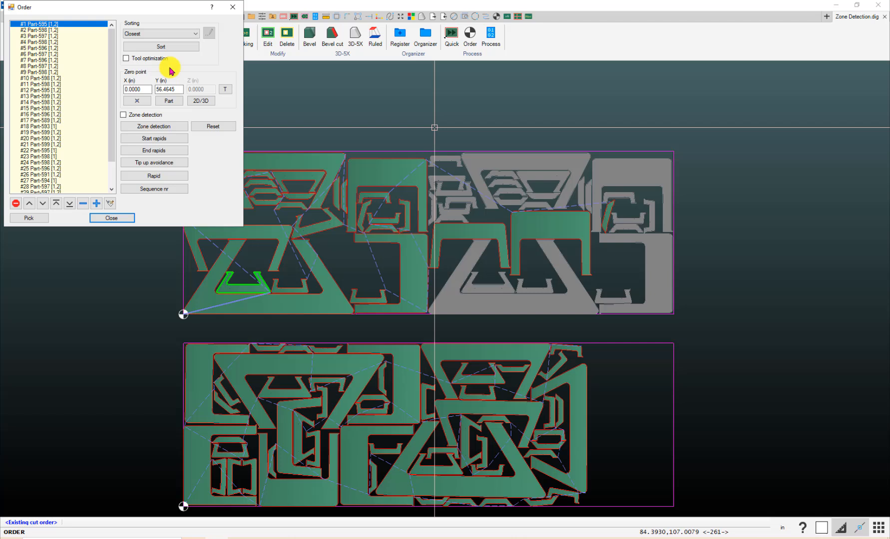
{"action": "scroll", "scroll_direction": "down", "scroll_amount": 3}
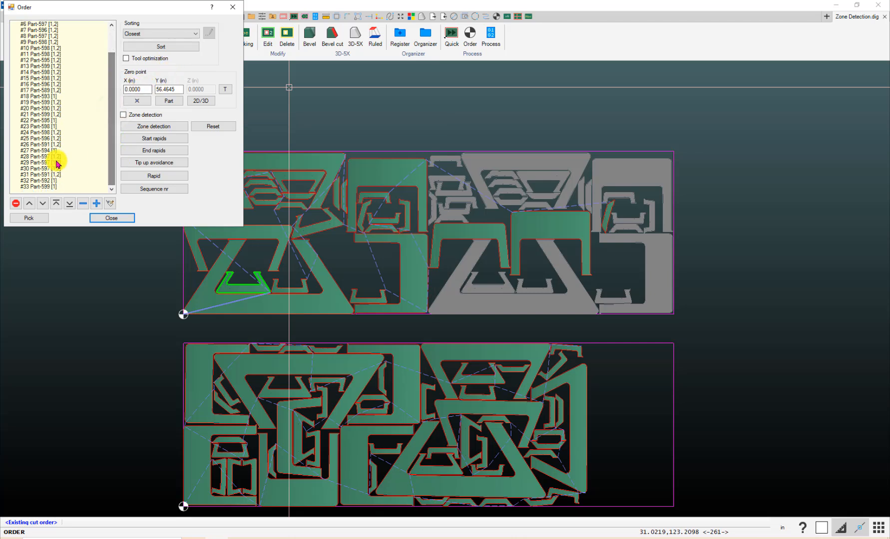
{"action": "left_click", "coordinate": [37, 126]}
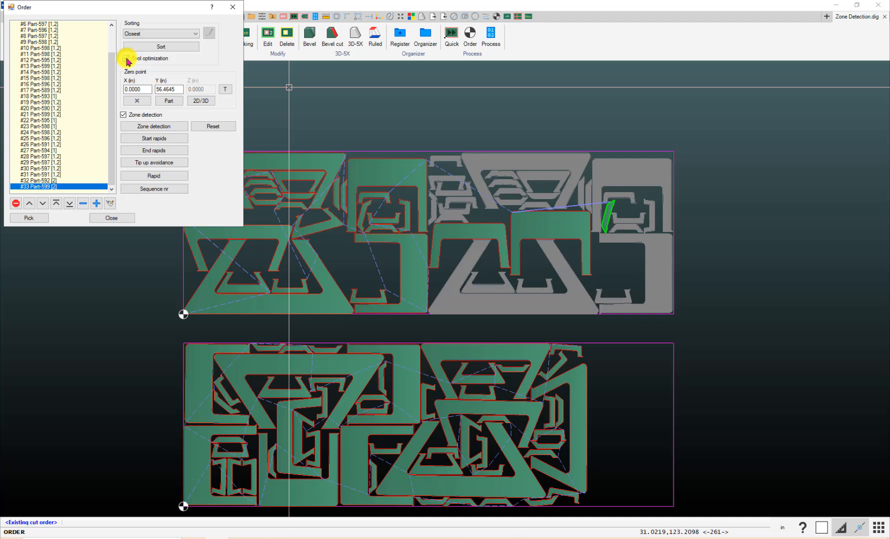
{"action": "left_click", "coordinate": [161, 47]}
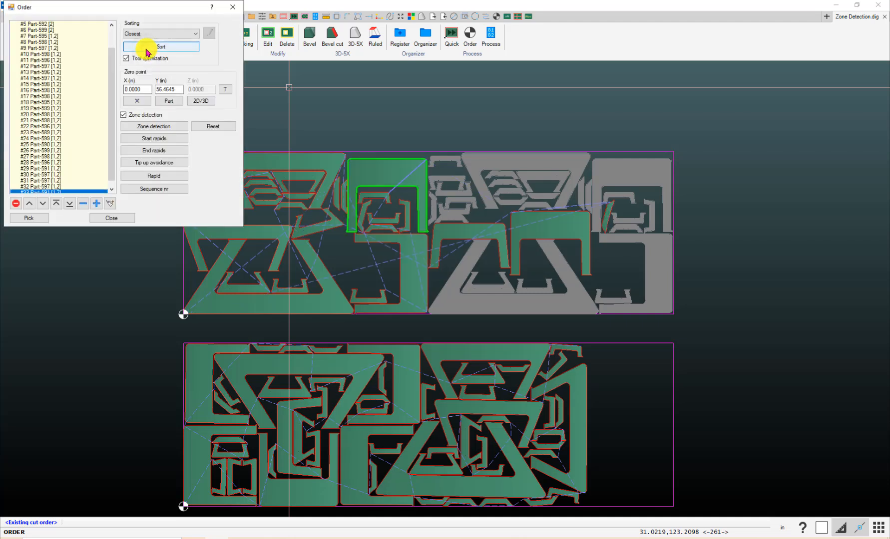
{"action": "left_click", "coordinate": [161, 47]}
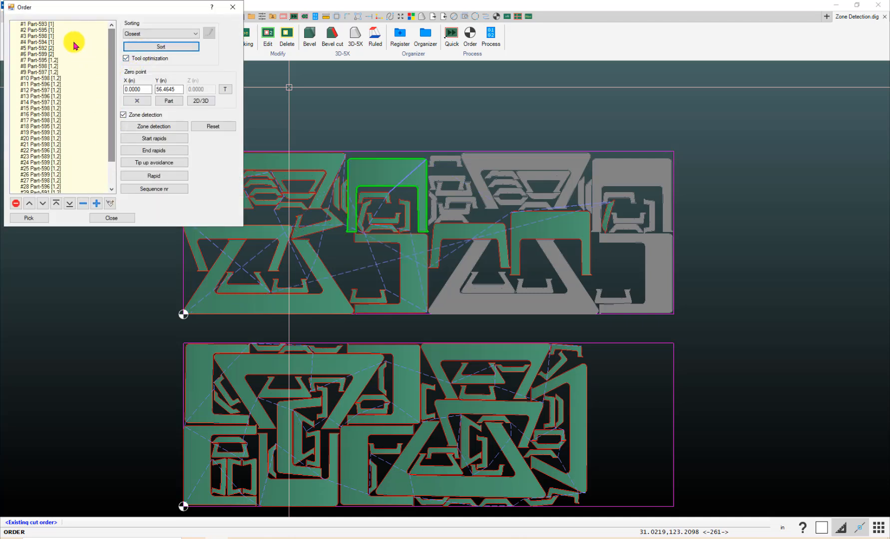
{"action": "left_click", "coordinate": [37, 47]}
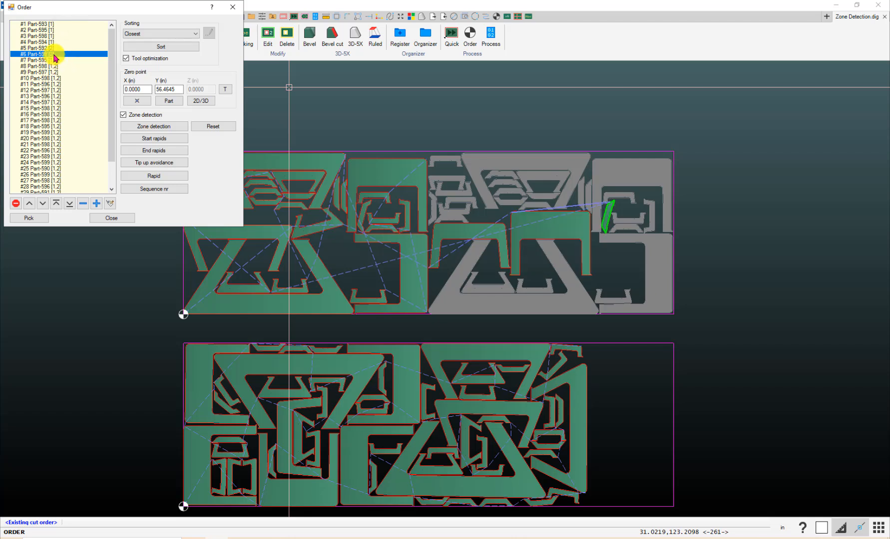
{"action": "left_click", "coordinate": [112, 219]}
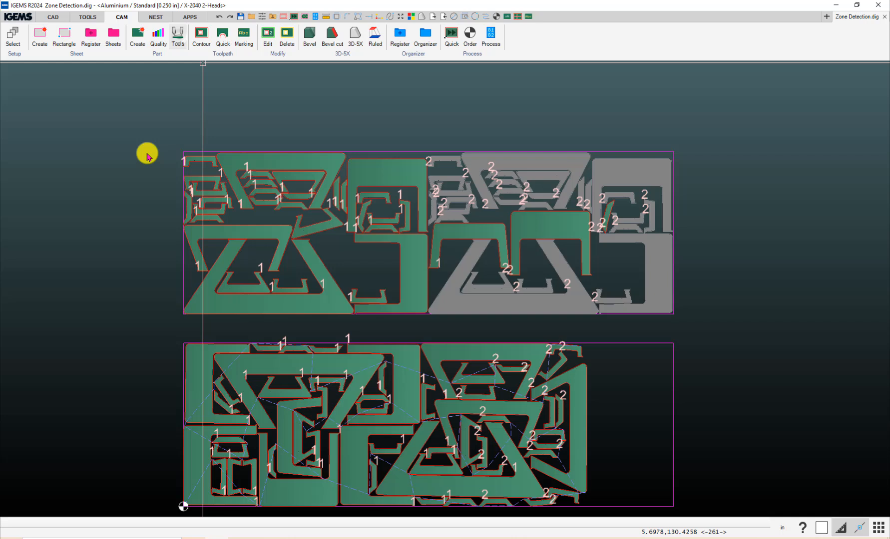
- Reopen the part tool setup, move it aside, and start Explode under Convert
{"action": "left_click", "coordinate": [178, 36]}
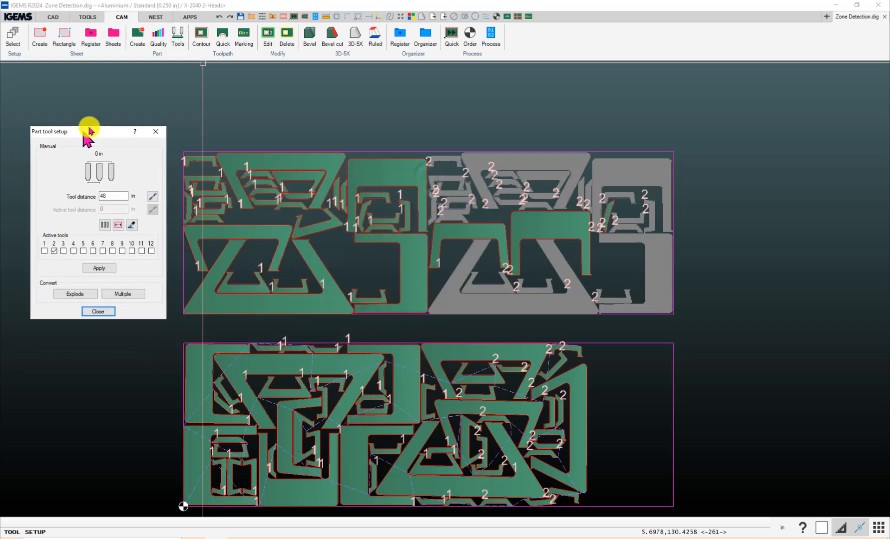
{"action": "left_click_drag", "start_coordinate": [89, 131], "coordinate": [93, 112]}
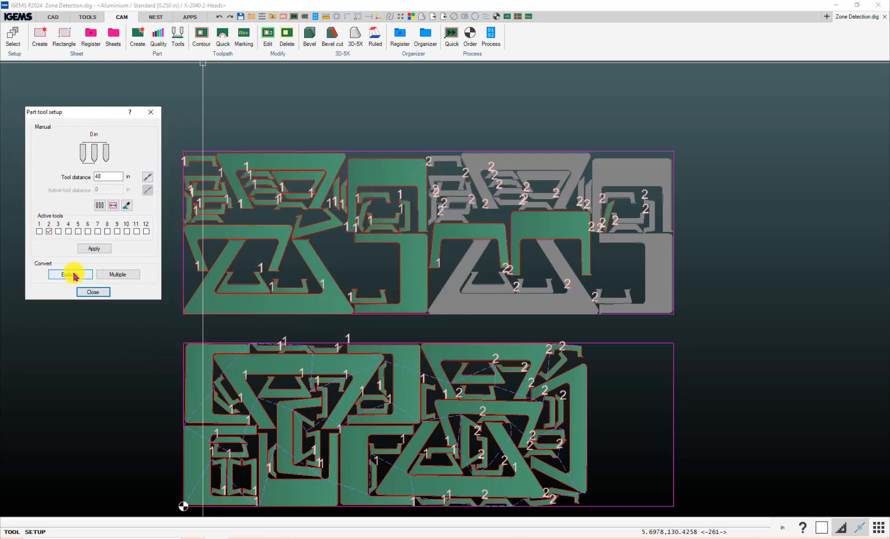
{"action": "left_click", "coordinate": [67, 275]}
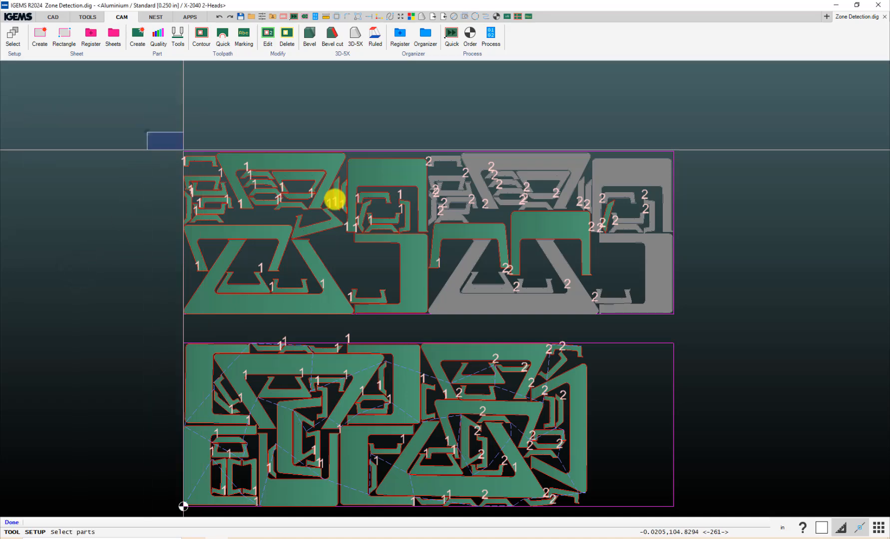